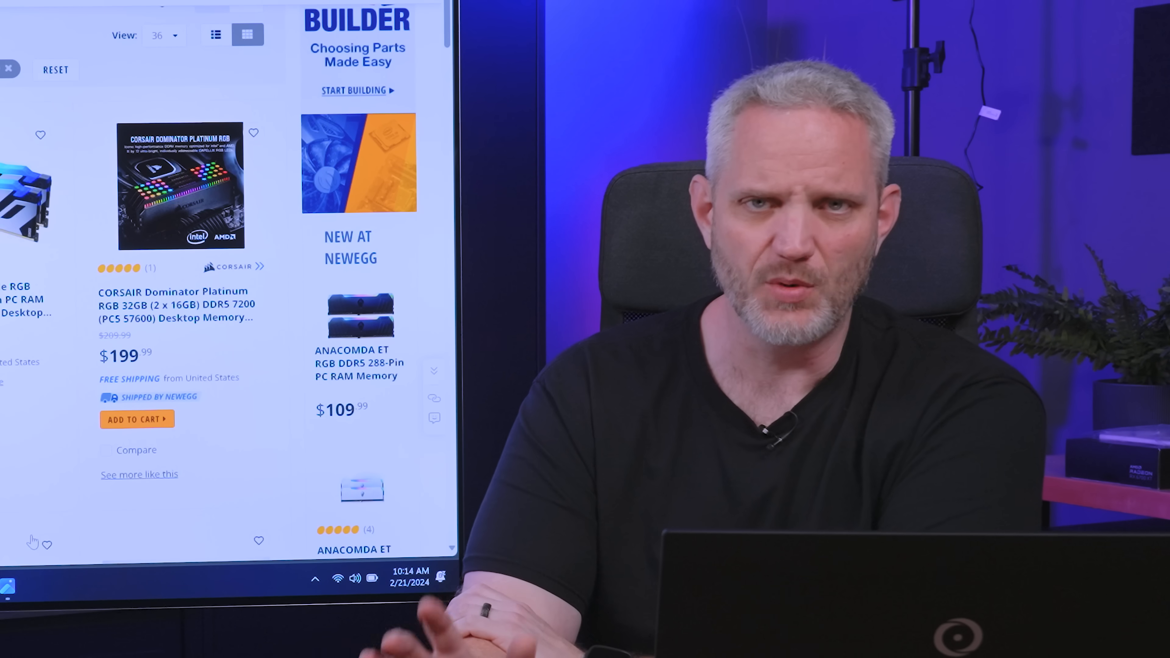
mouse_move(43, 530)
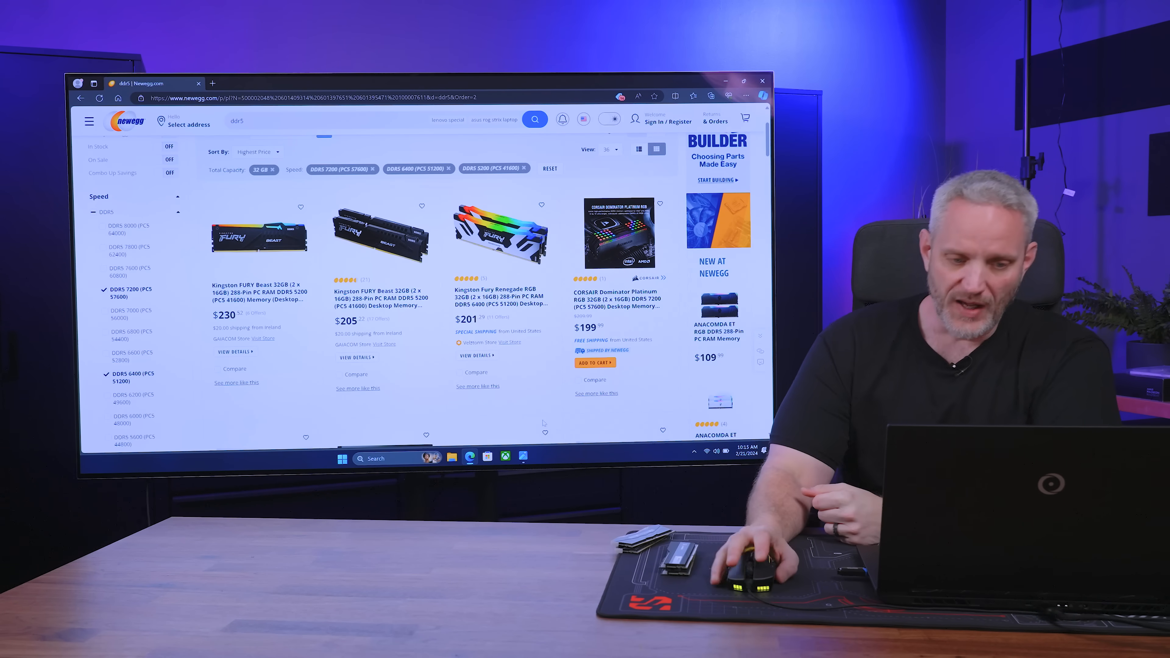
mouse_move(260, 237)
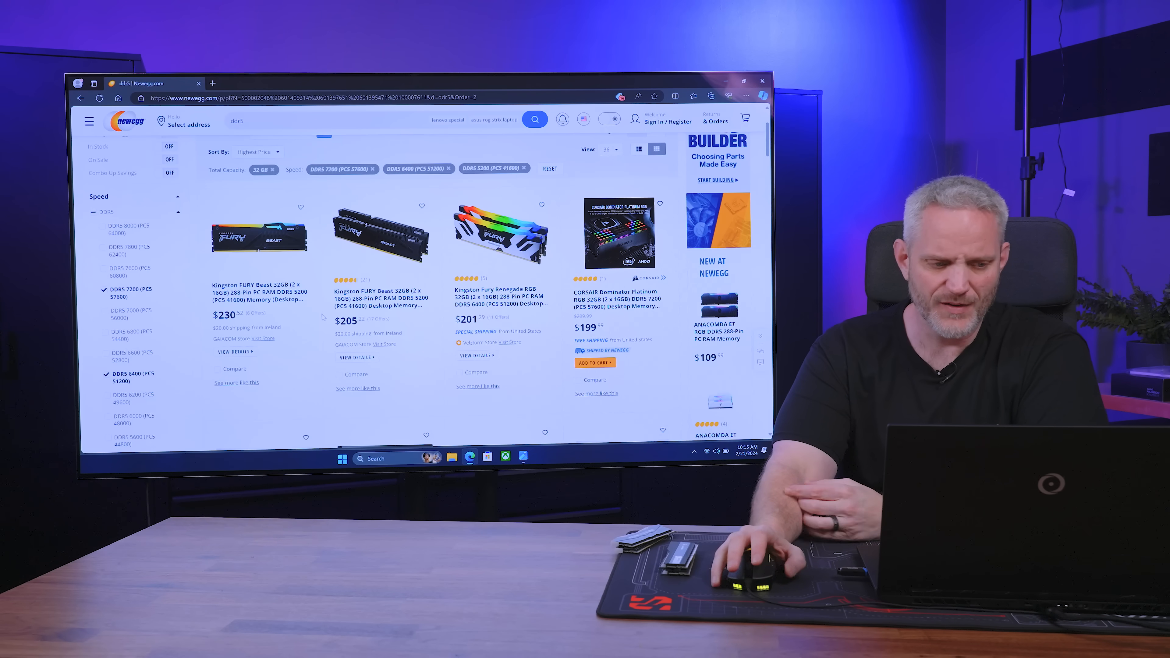
Scroll the filtered Newegg DDR5 results down to the $156–$159 G.Skill and Corsair 32GB kits.
scroll(down, 3)
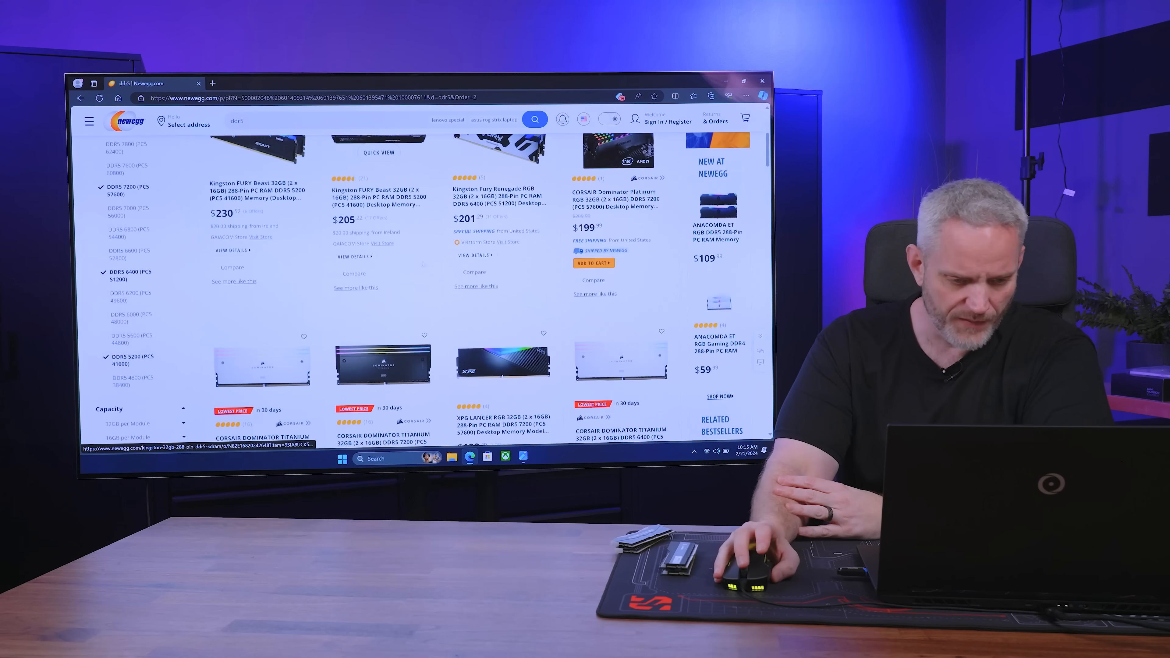
scroll(down, 3)
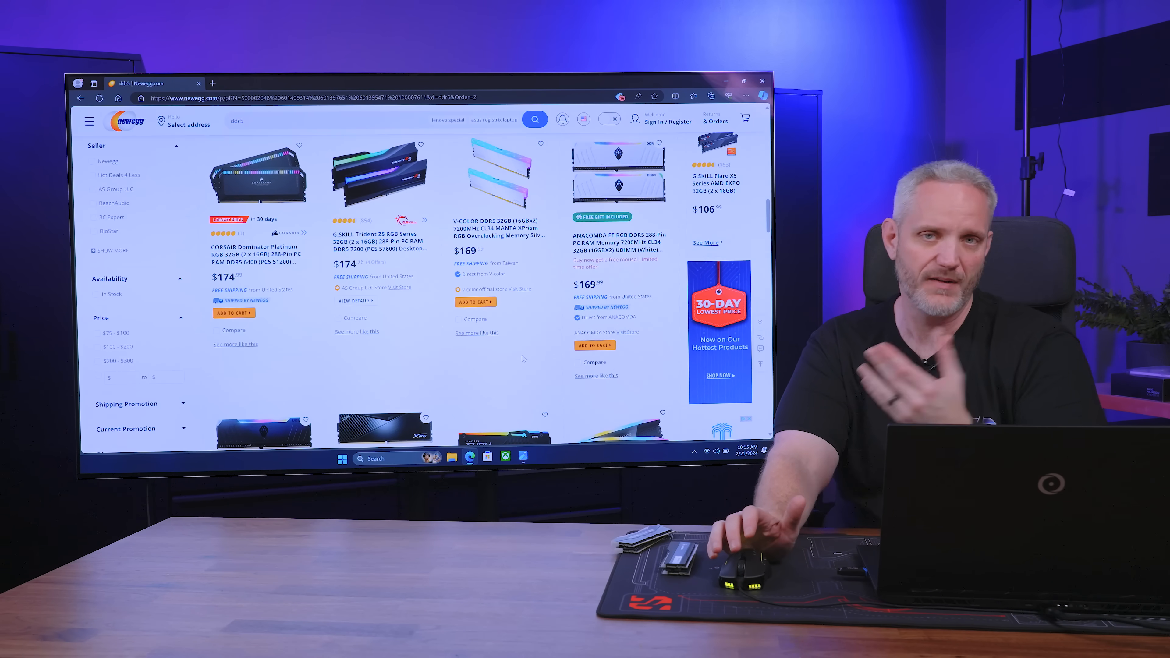
scroll(down, 3)
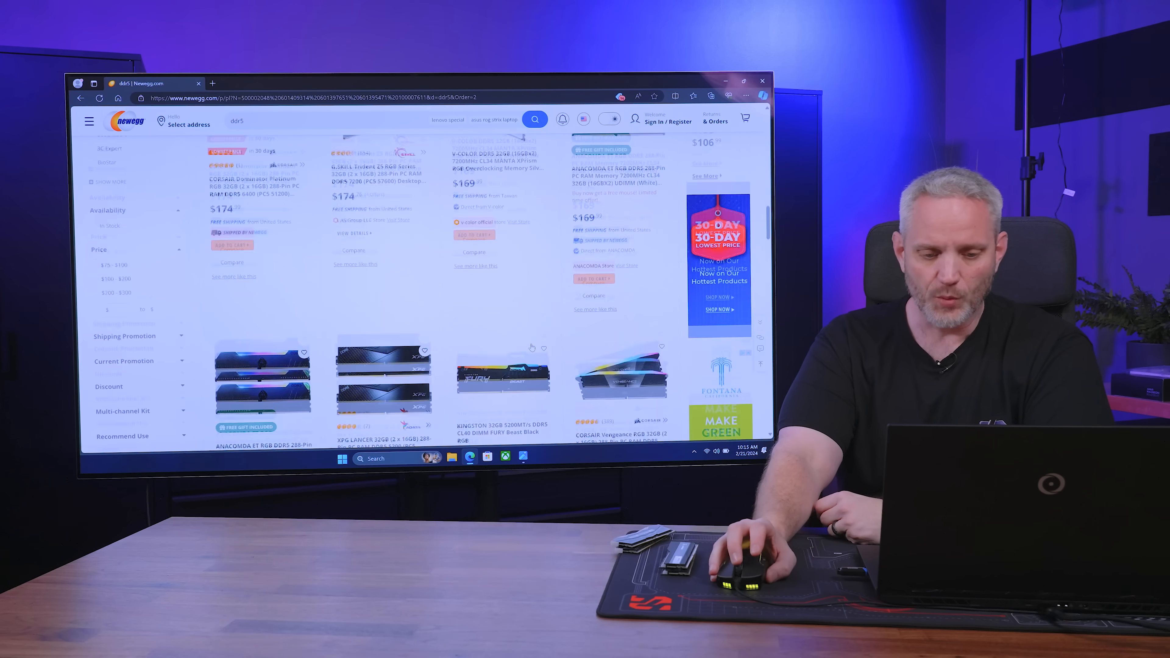
scroll(down, 3)
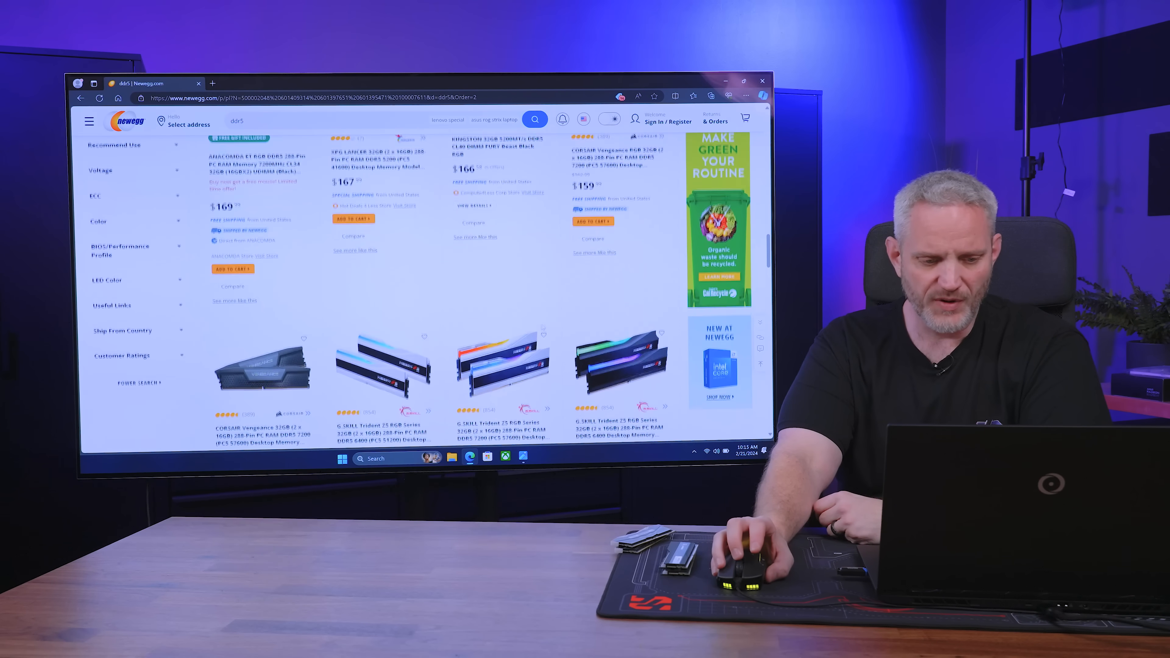
scroll(down, 3)
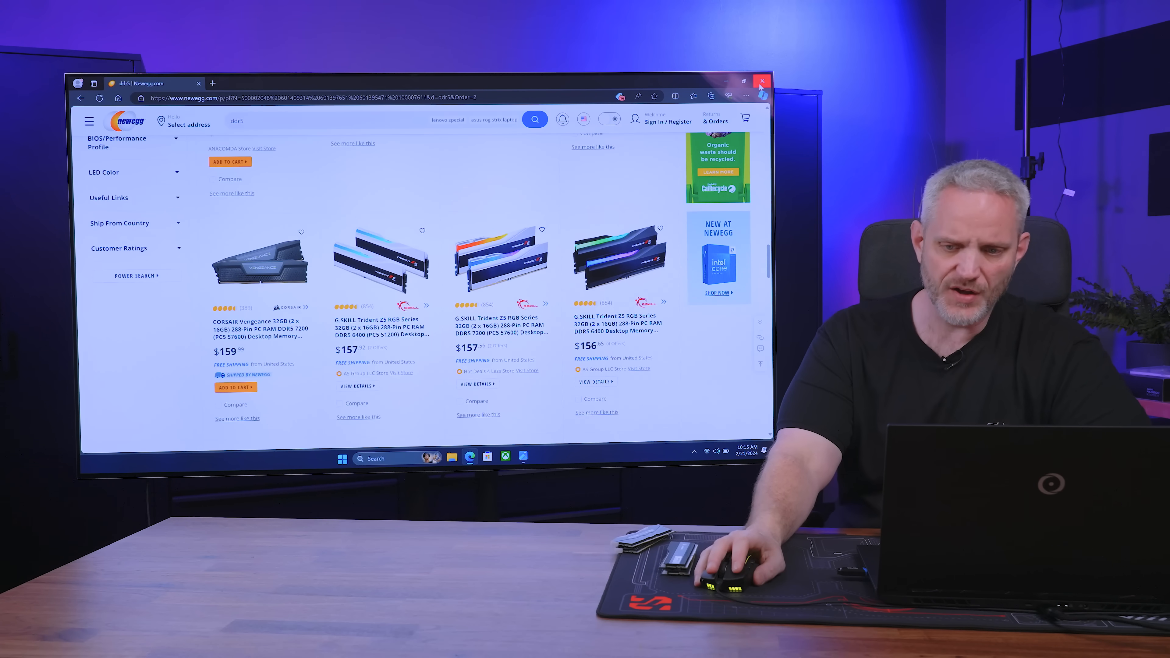
click(762, 80)
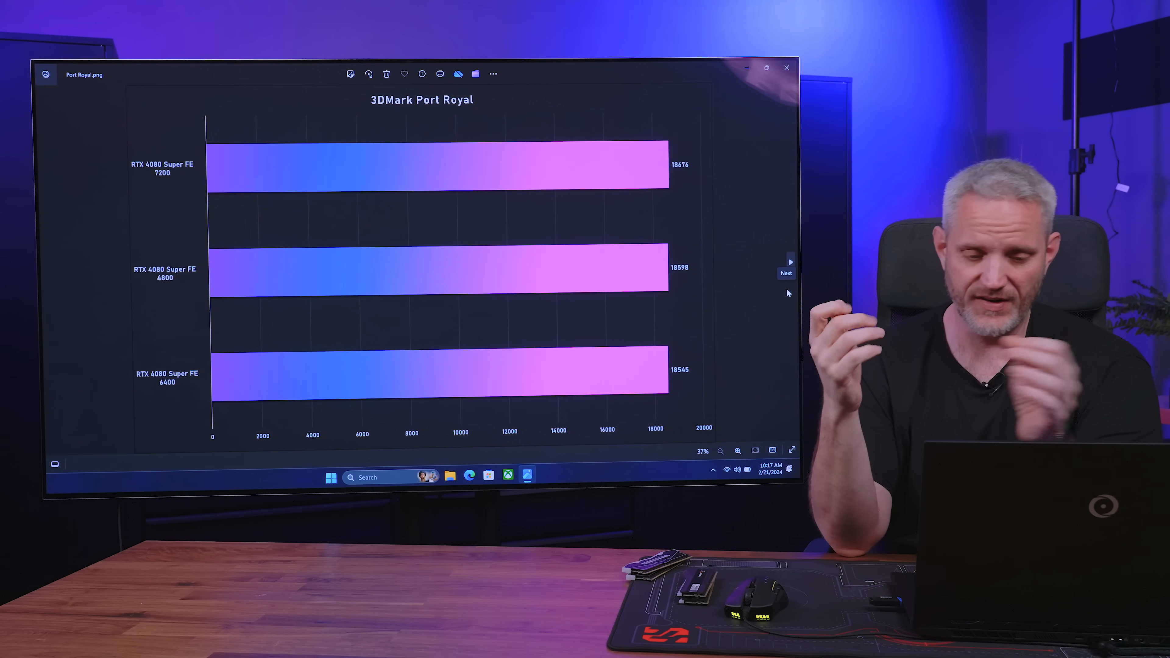
Advance from the Time Spy Extreme chart toward the Borderlands 3 benchmark chart.
click(790, 261)
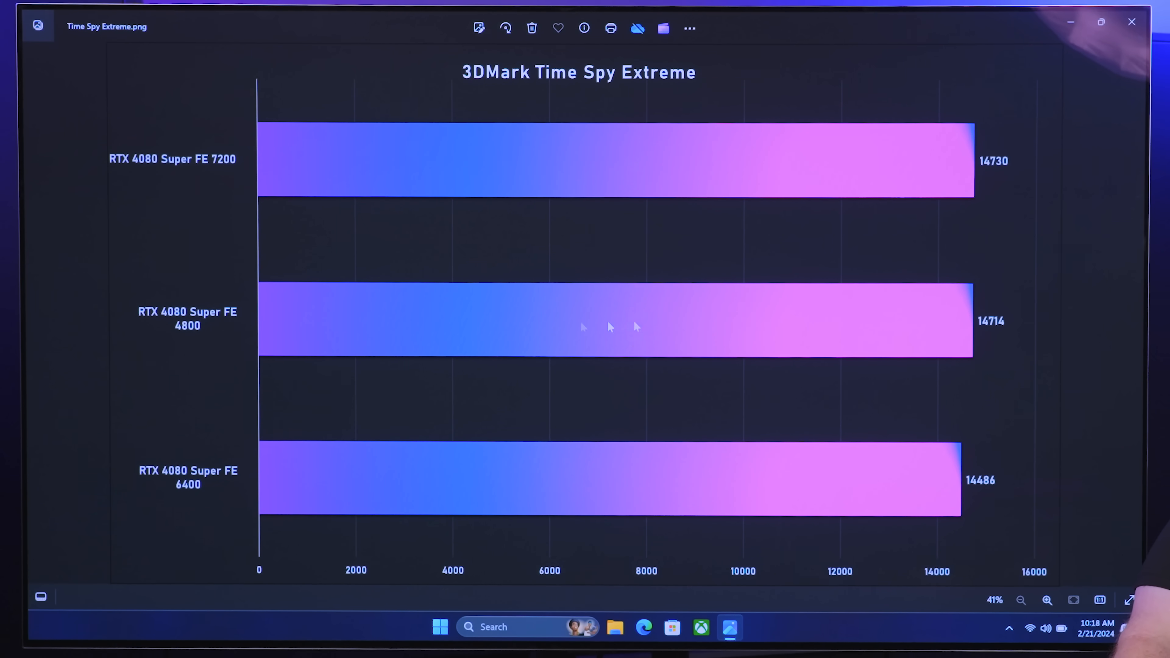
mouse_move(993, 336)
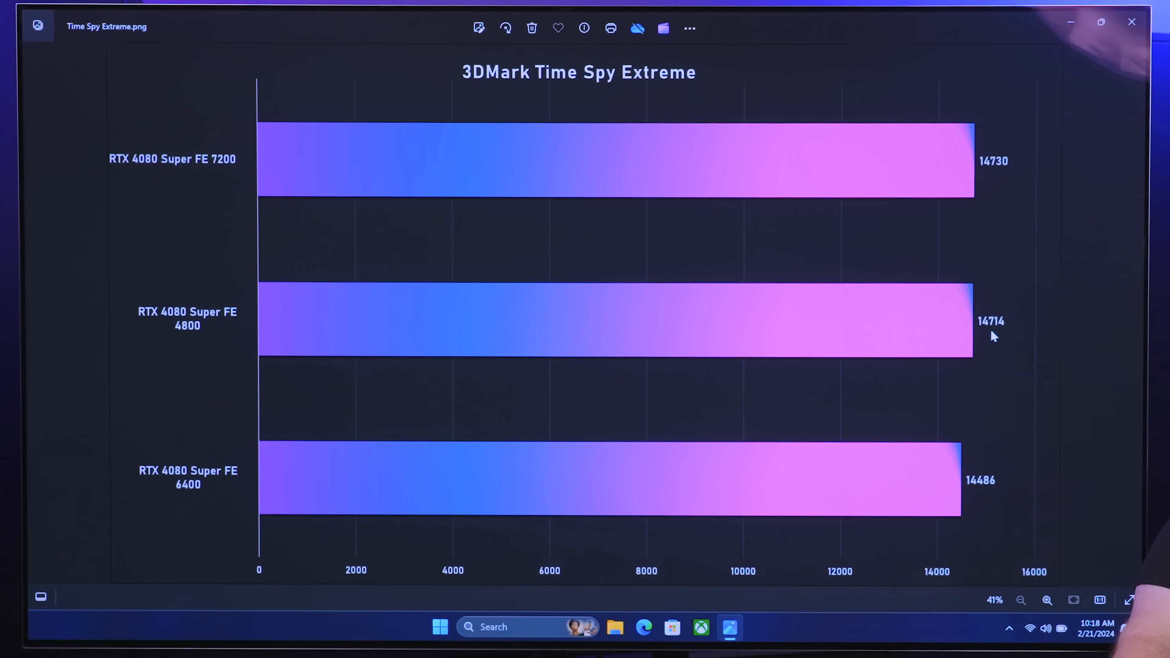
mouse_move(1023, 276)
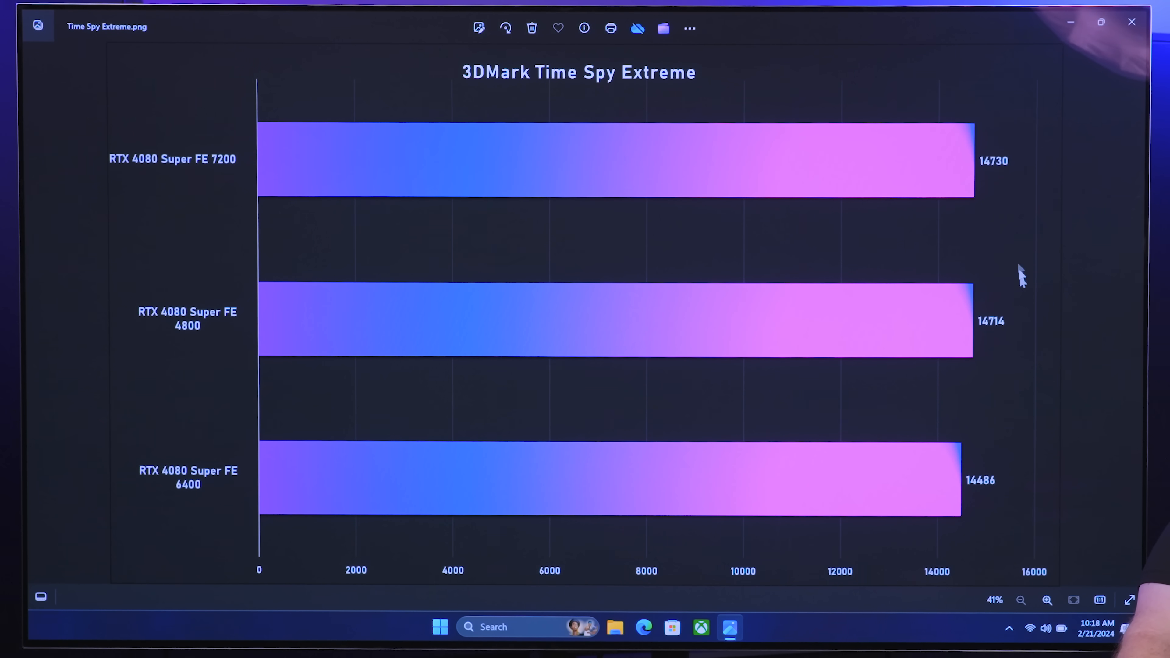
mouse_move(832, 483)
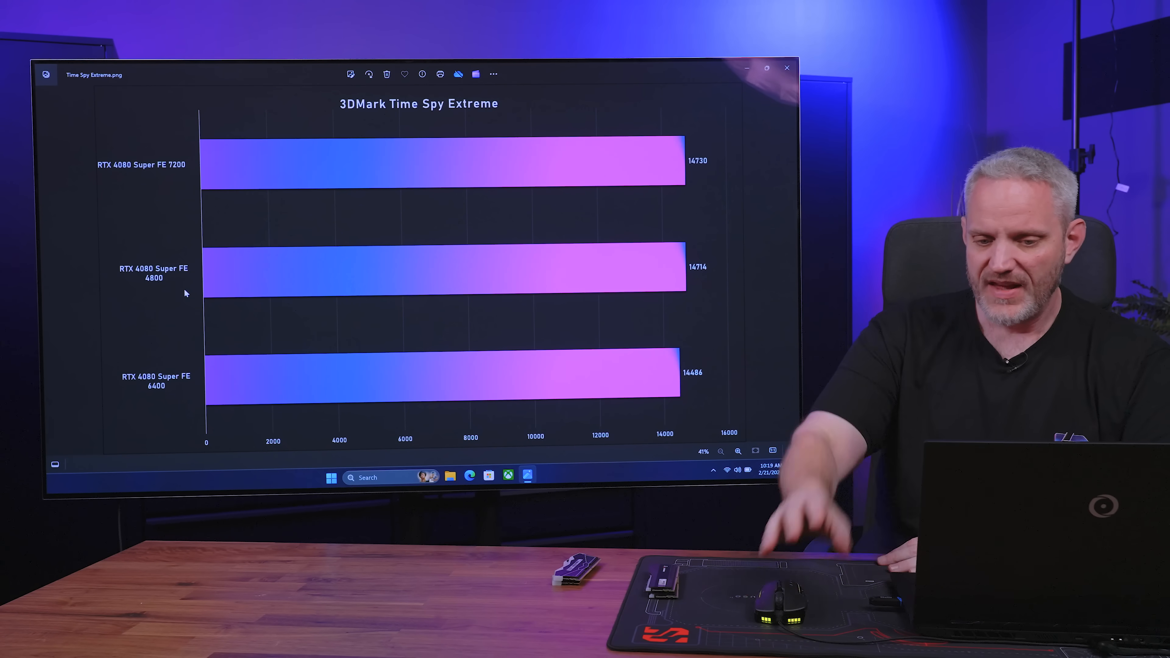
mouse_move(690, 378)
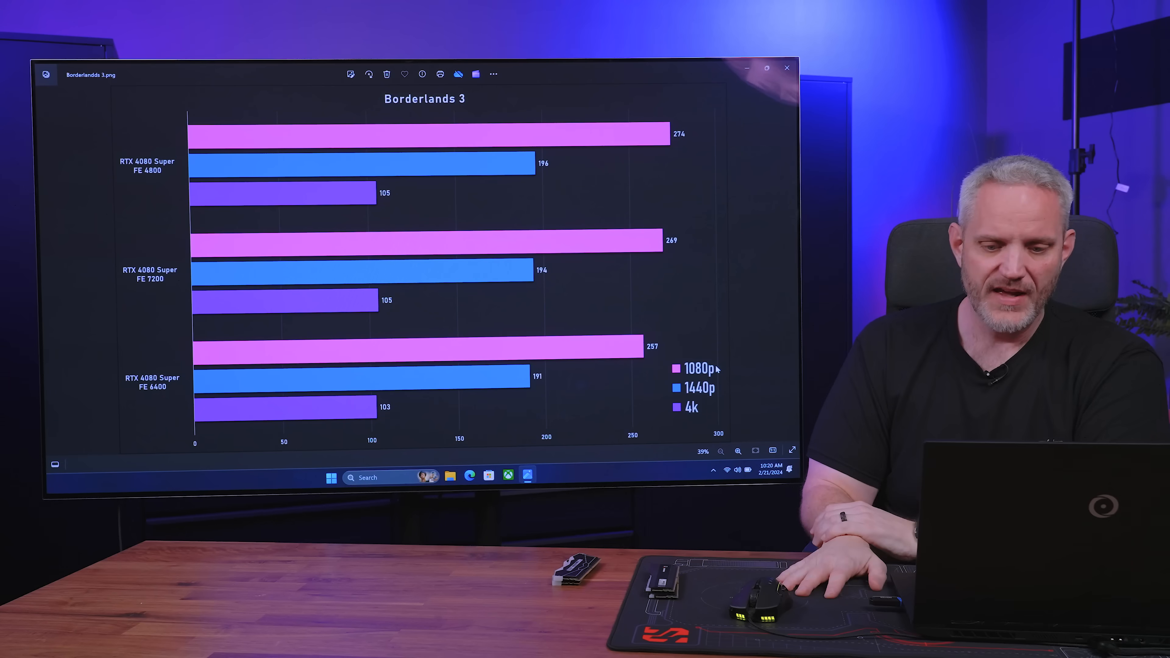
Advance the Photos viewer from Borderlands 3.png to the Cyberpunk 2077 no RT chart.
click(765, 68)
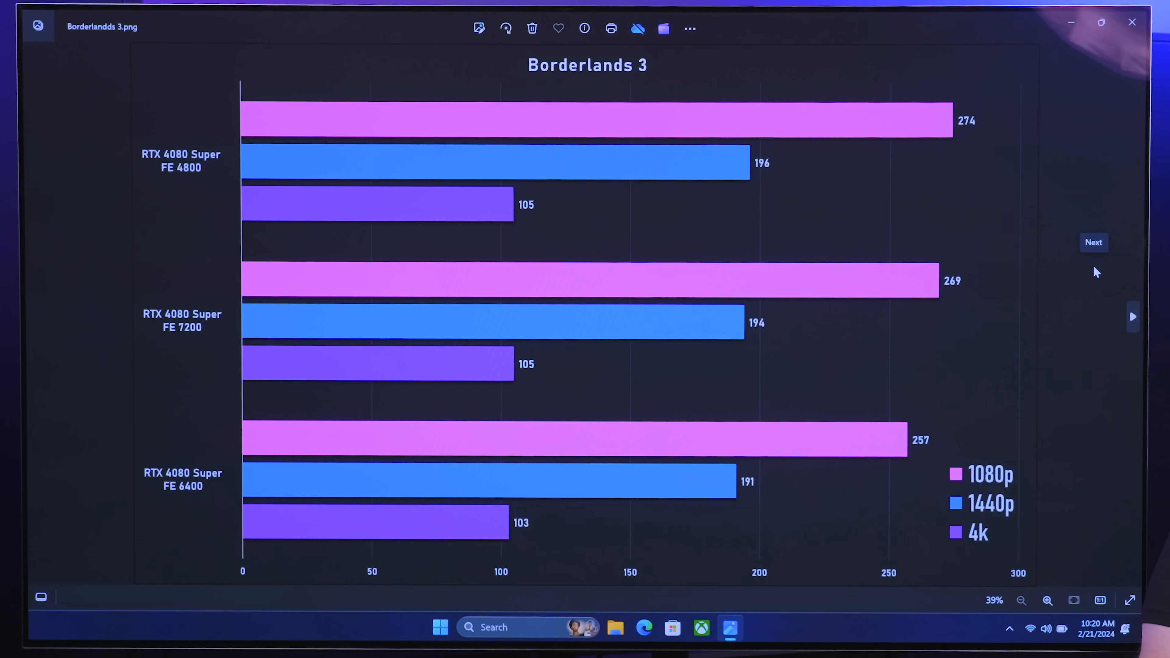
mouse_move(1103, 237)
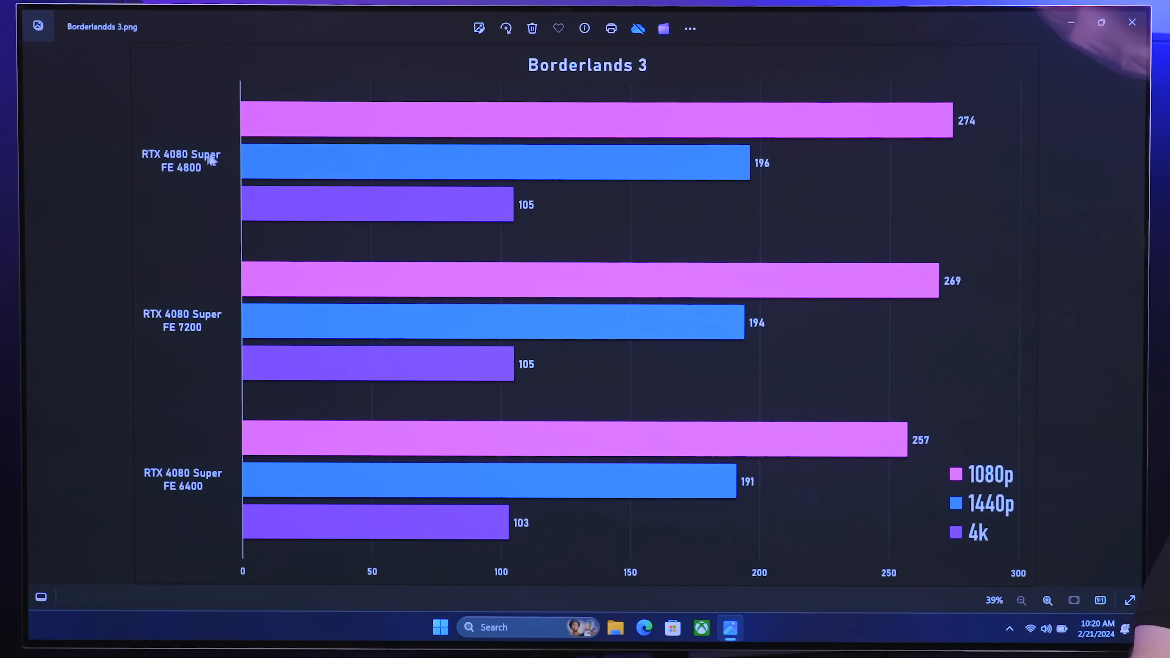
mouse_move(174, 175)
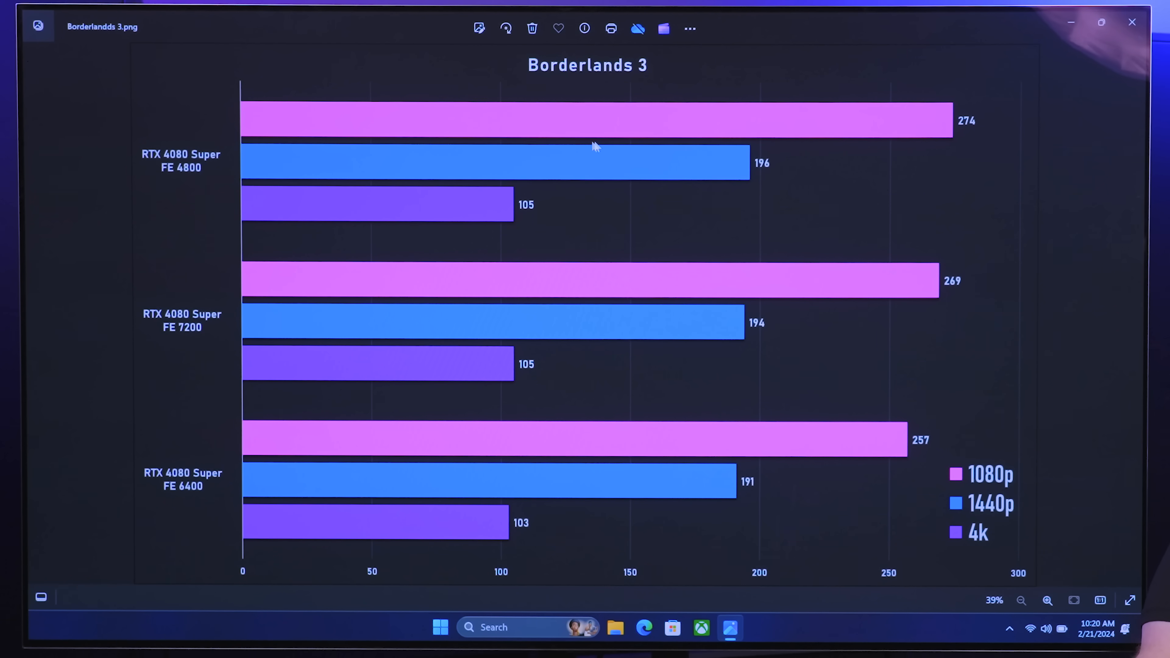
mouse_move(1078, 107)
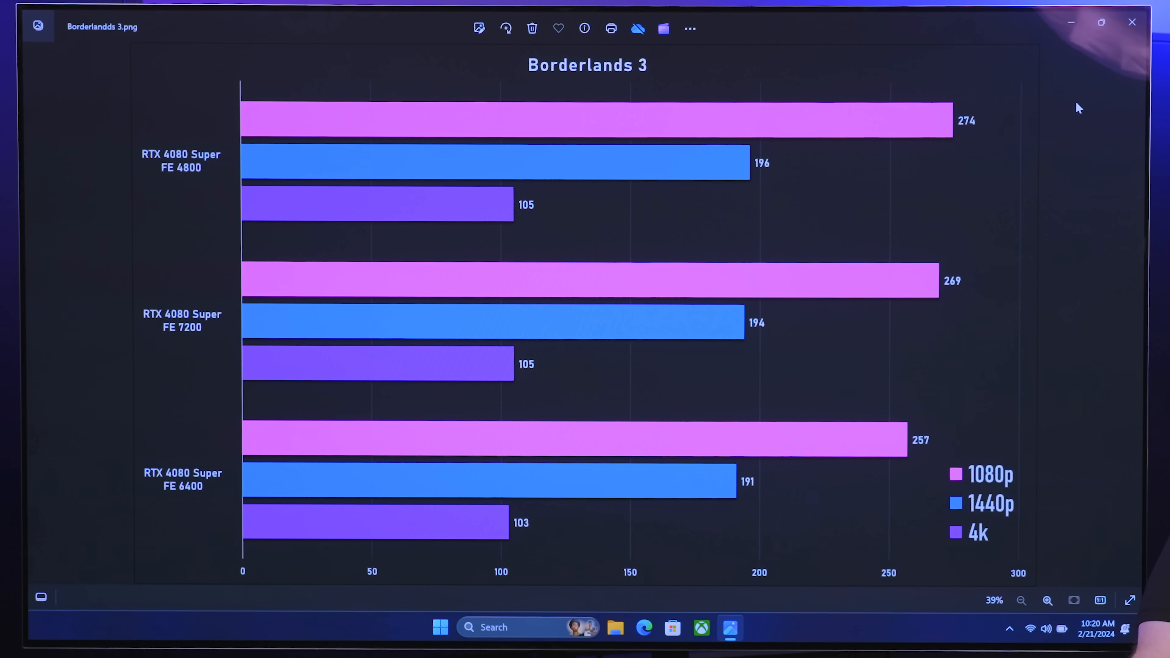
mouse_move(963, 169)
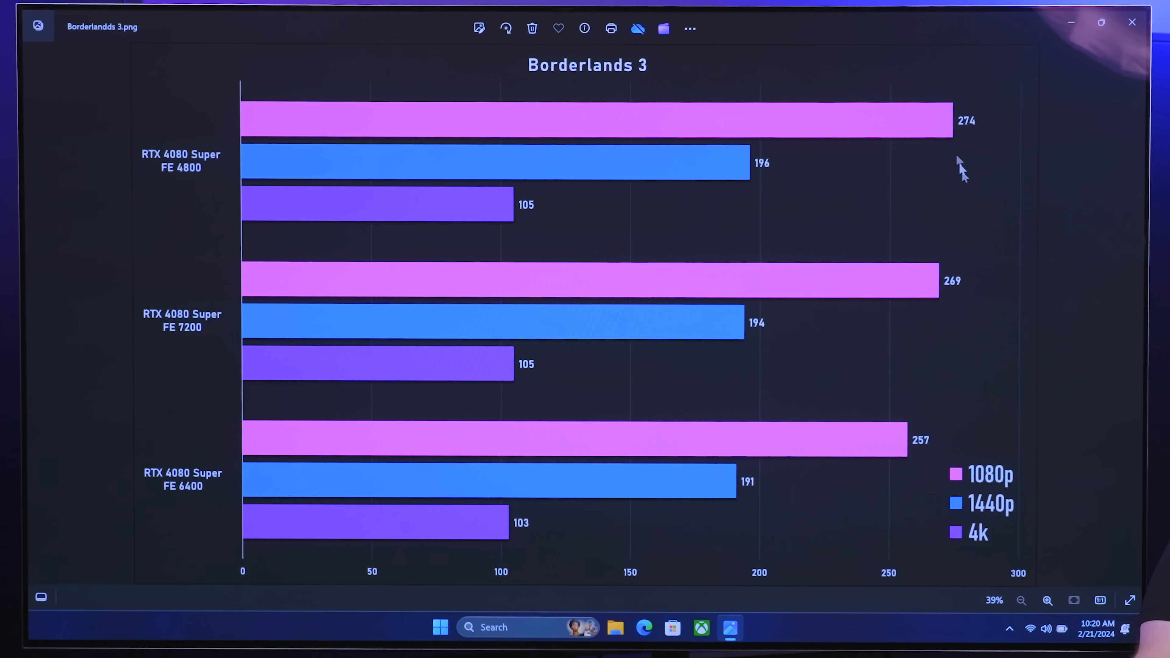
mouse_move(972, 194)
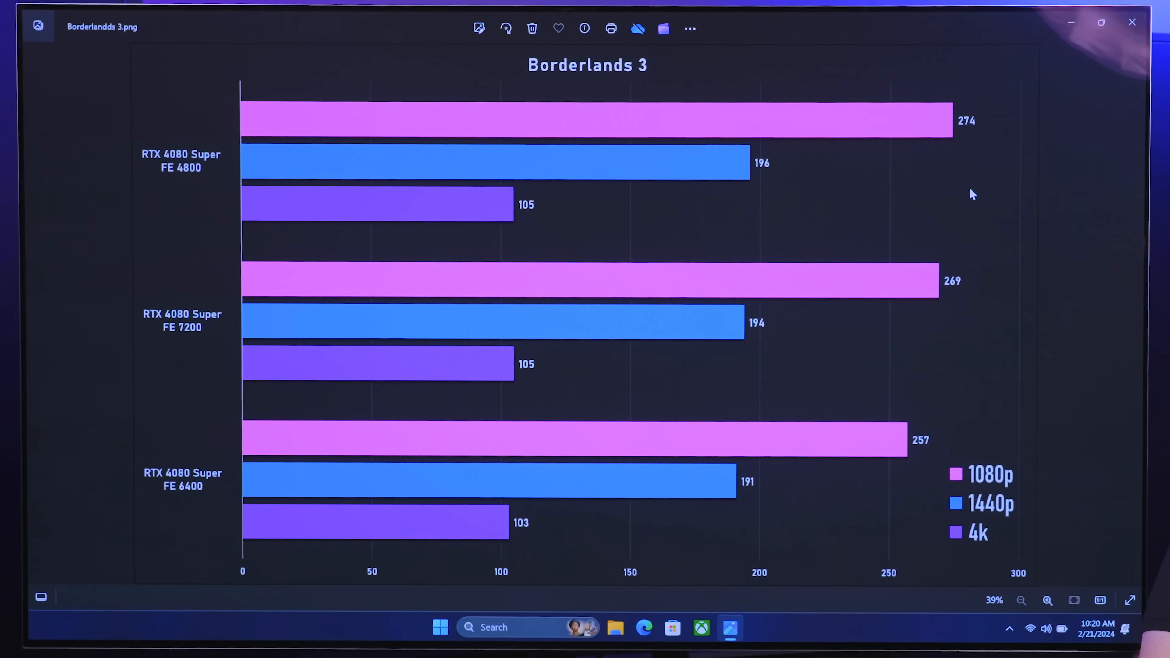
mouse_move(343, 334)
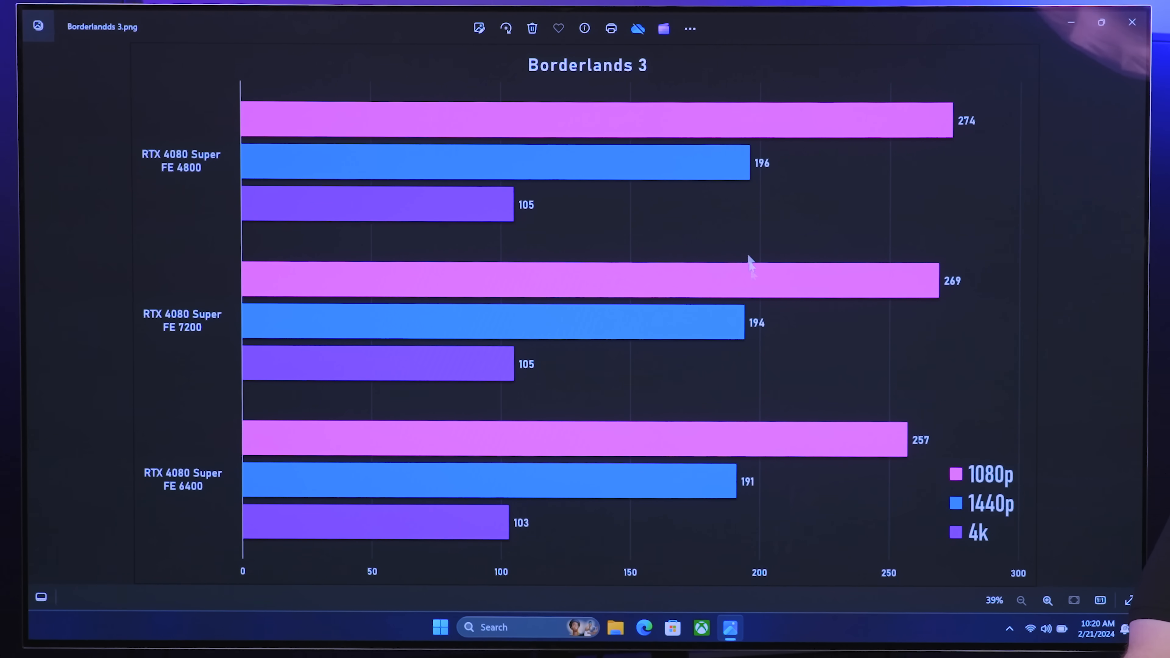
mouse_move(755, 285)
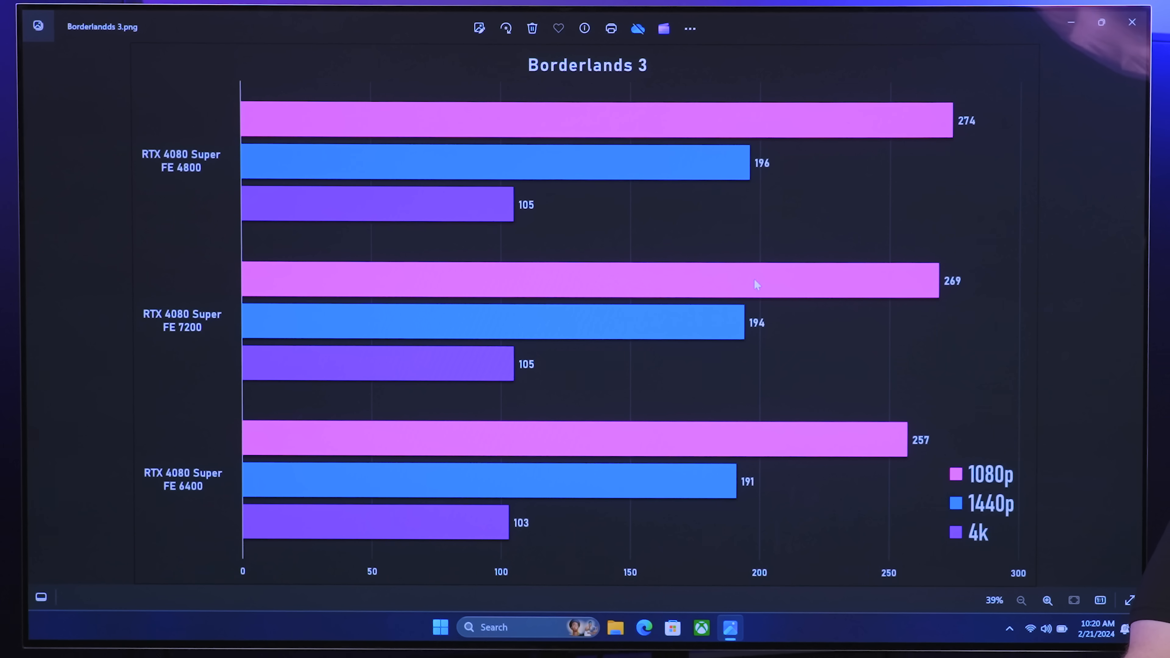
mouse_move(797, 355)
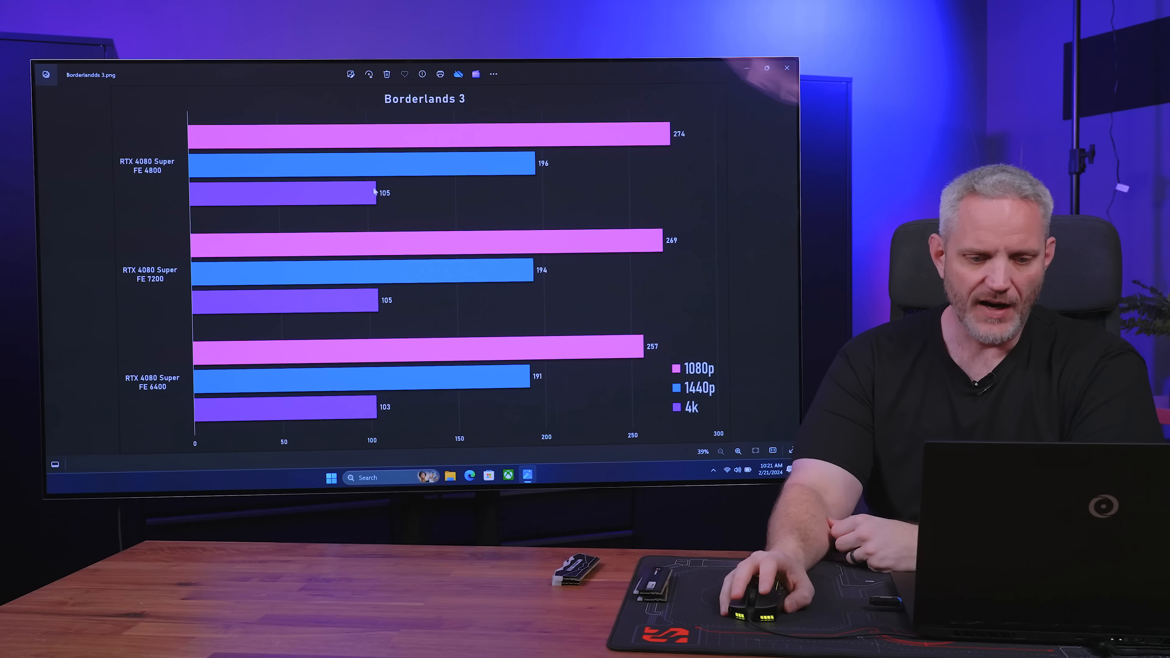
click(767, 68)
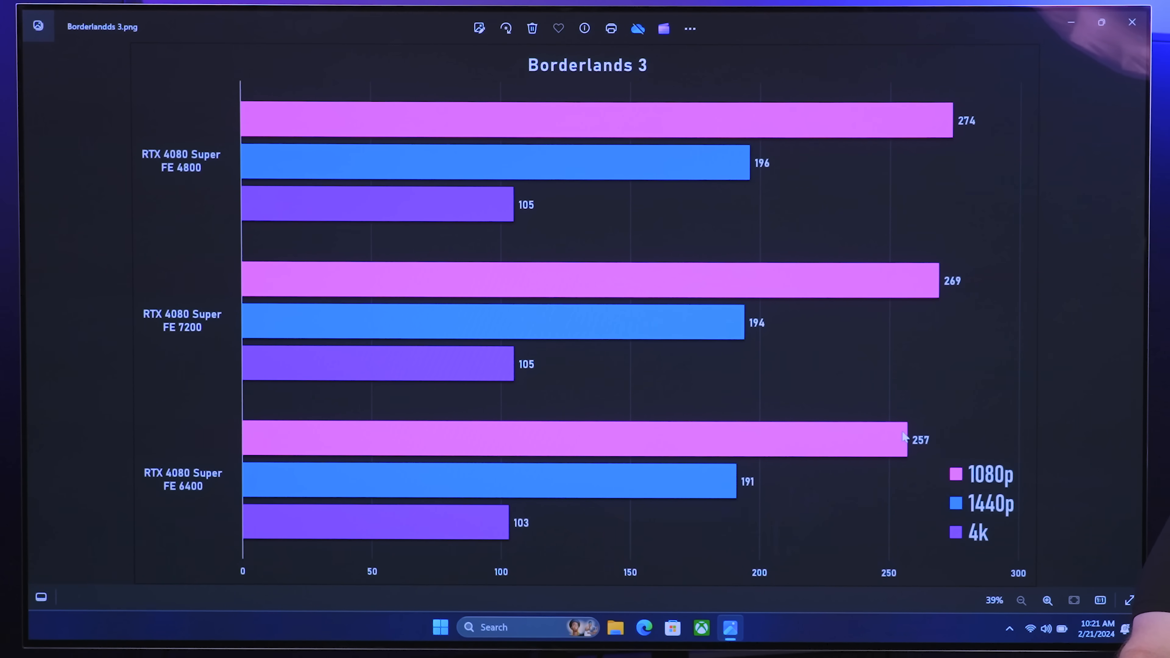
mouse_move(912, 473)
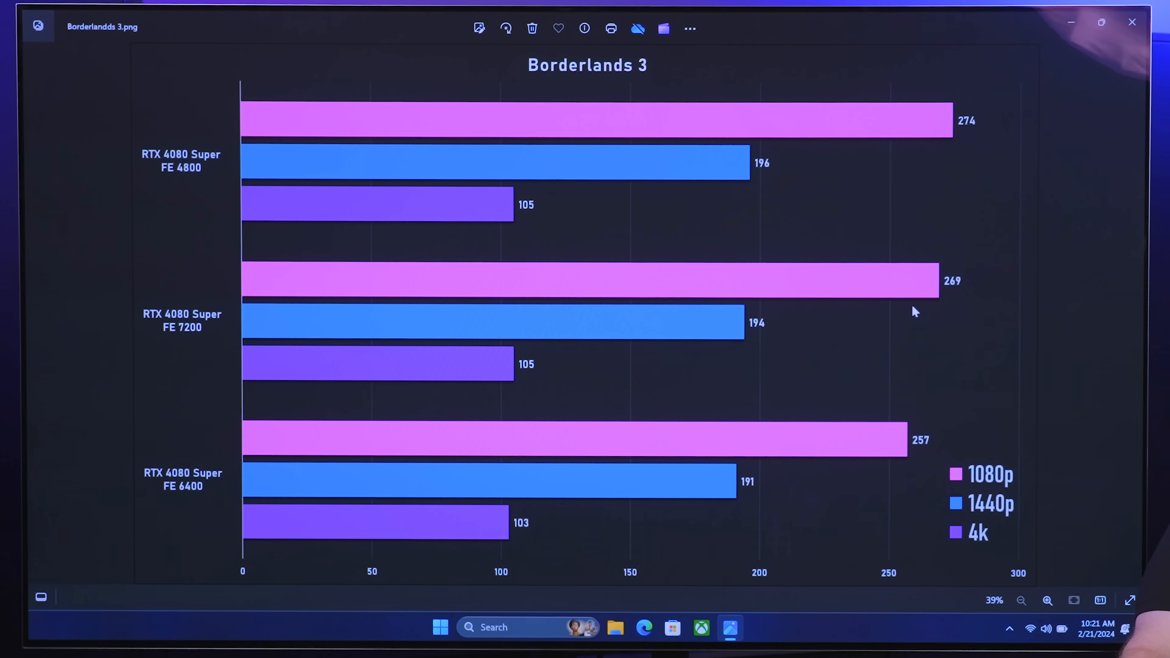
mouse_move(735, 444)
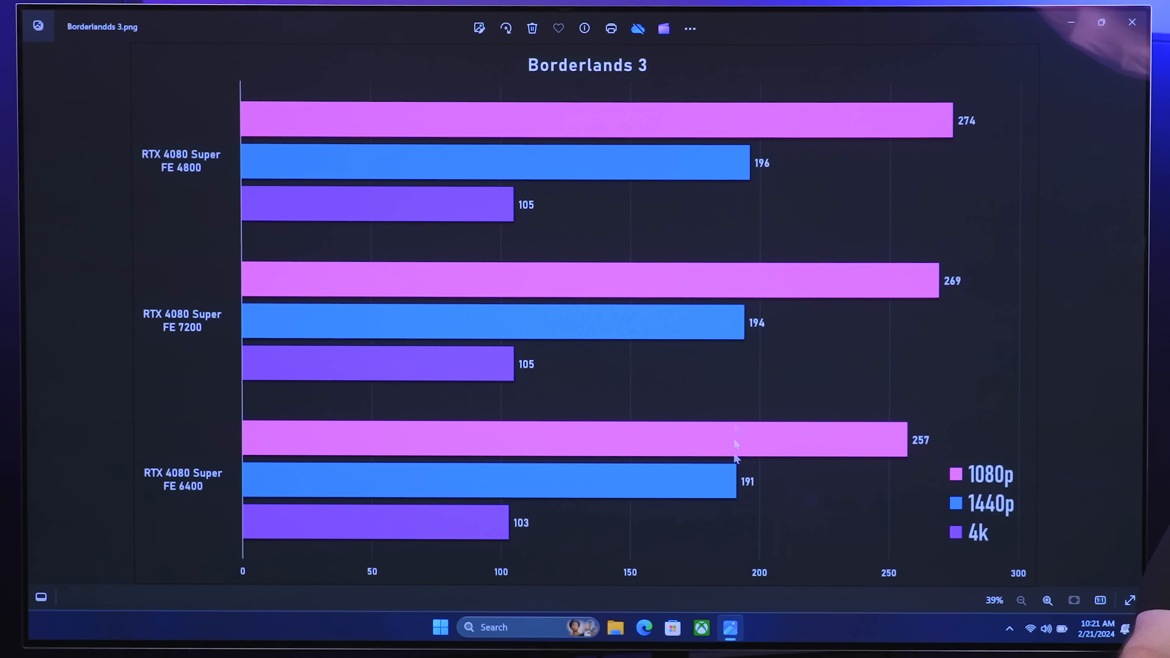
mouse_move(759, 348)
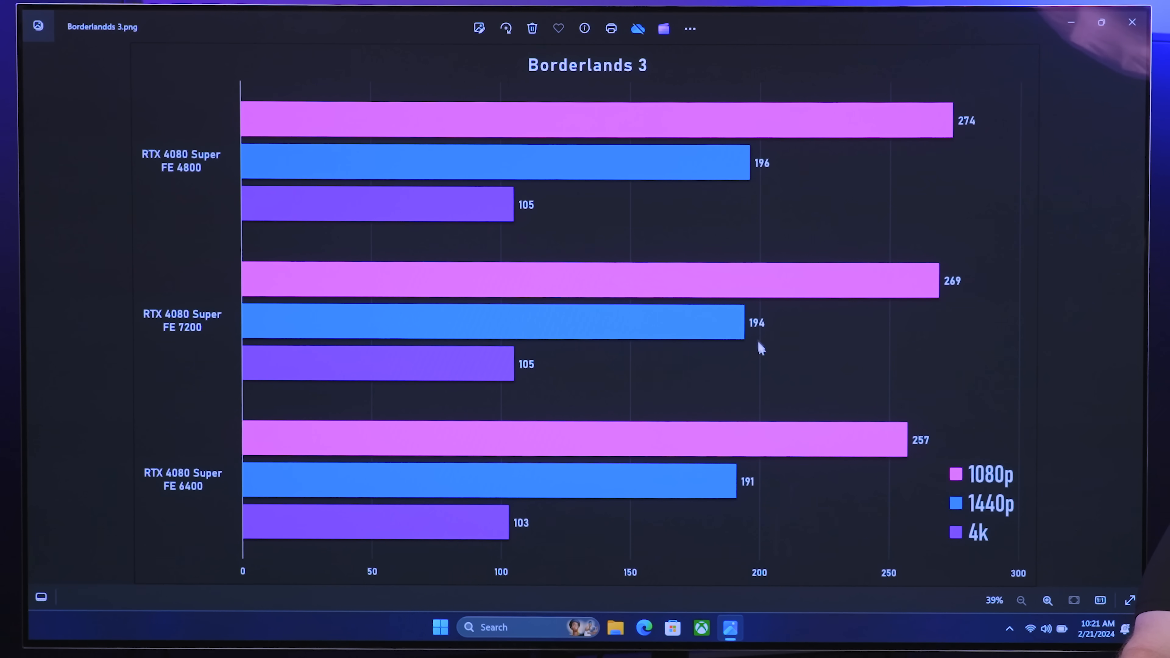
mouse_move(781, 567)
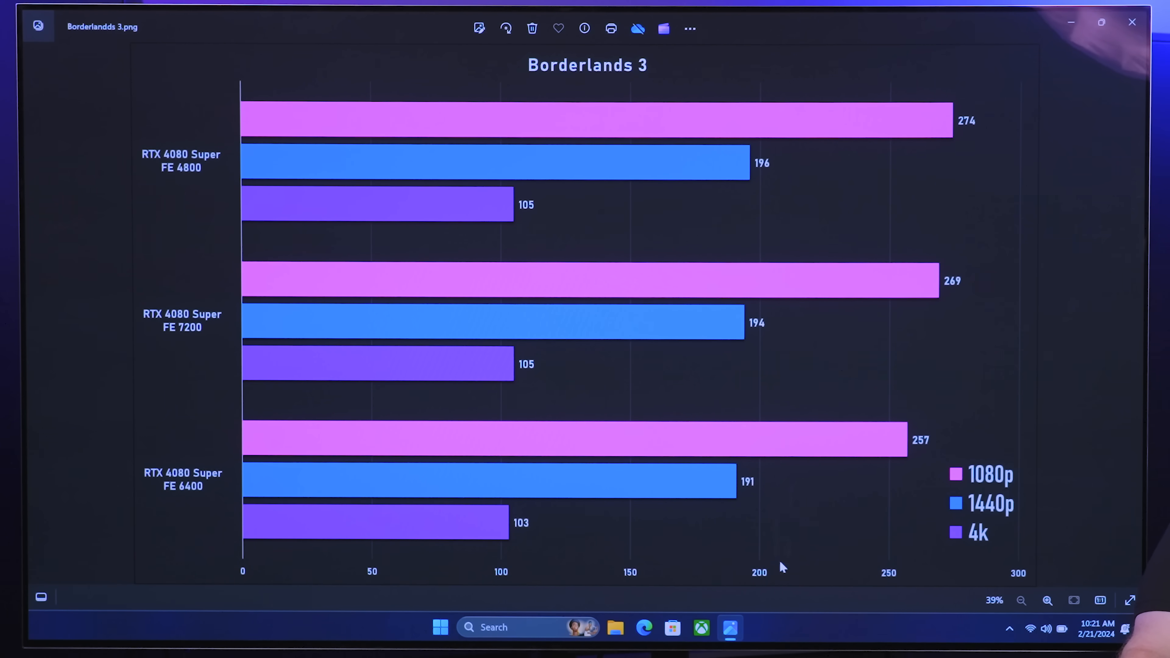
mouse_move(507, 537)
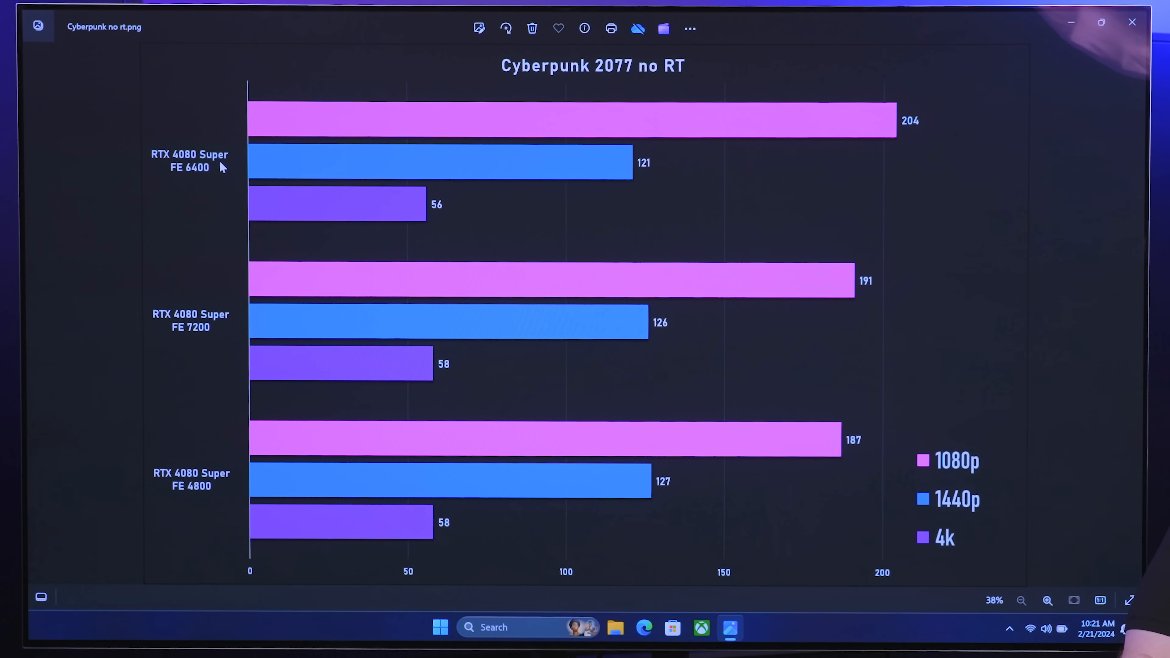
mouse_move(905, 119)
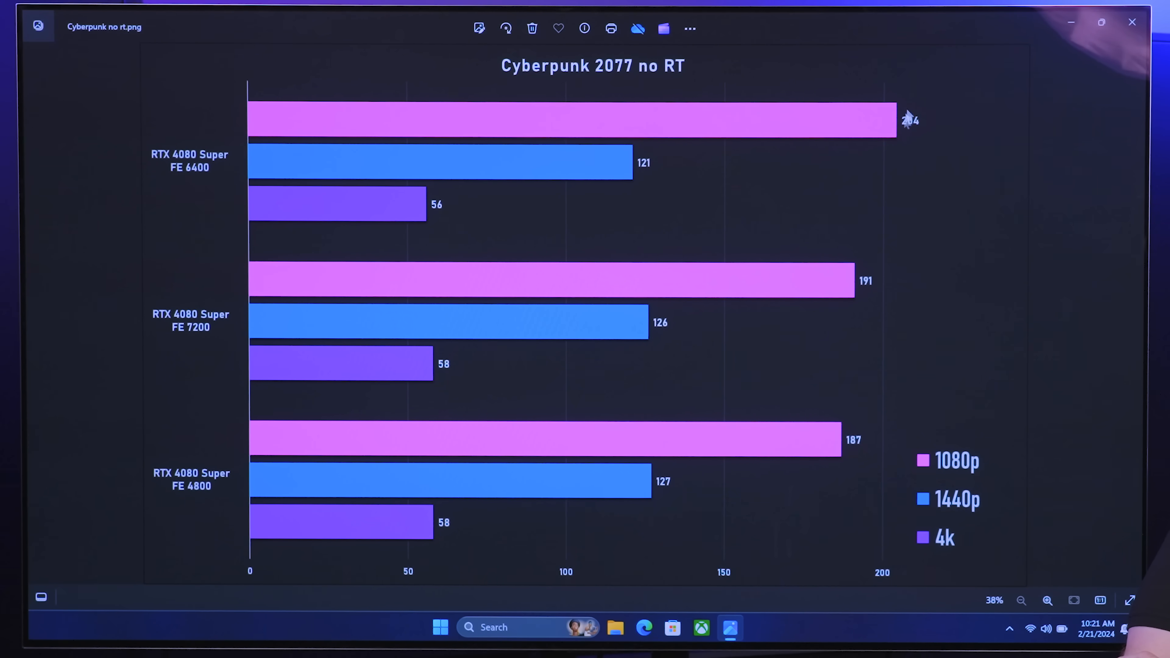
mouse_move(815, 246)
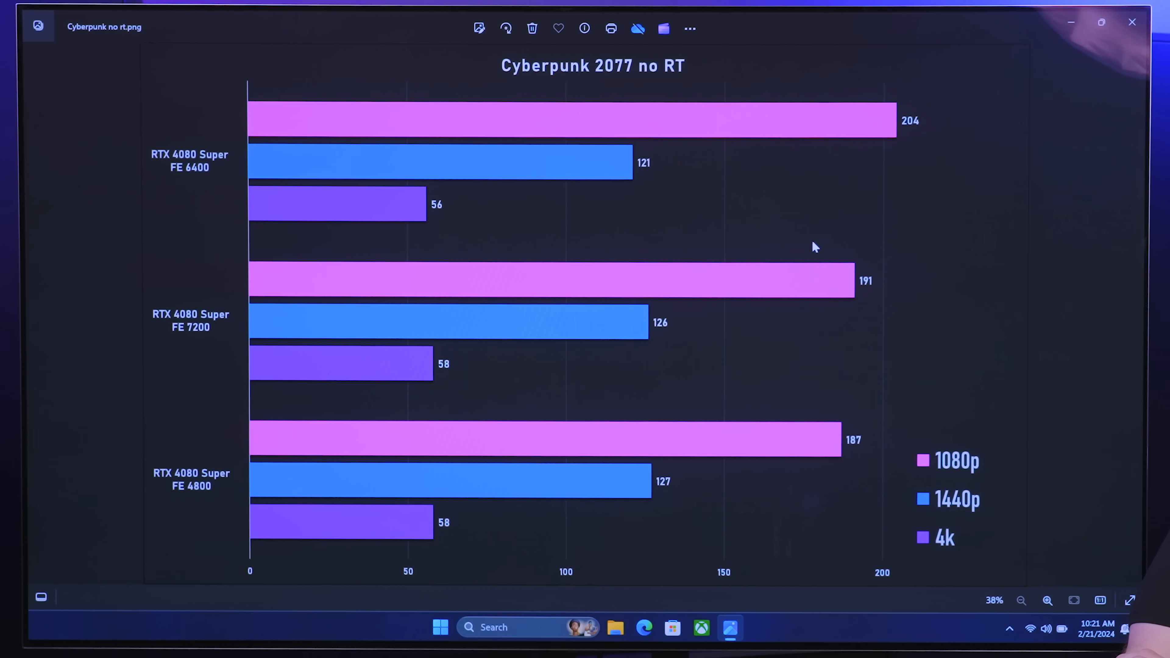
mouse_move(563, 163)
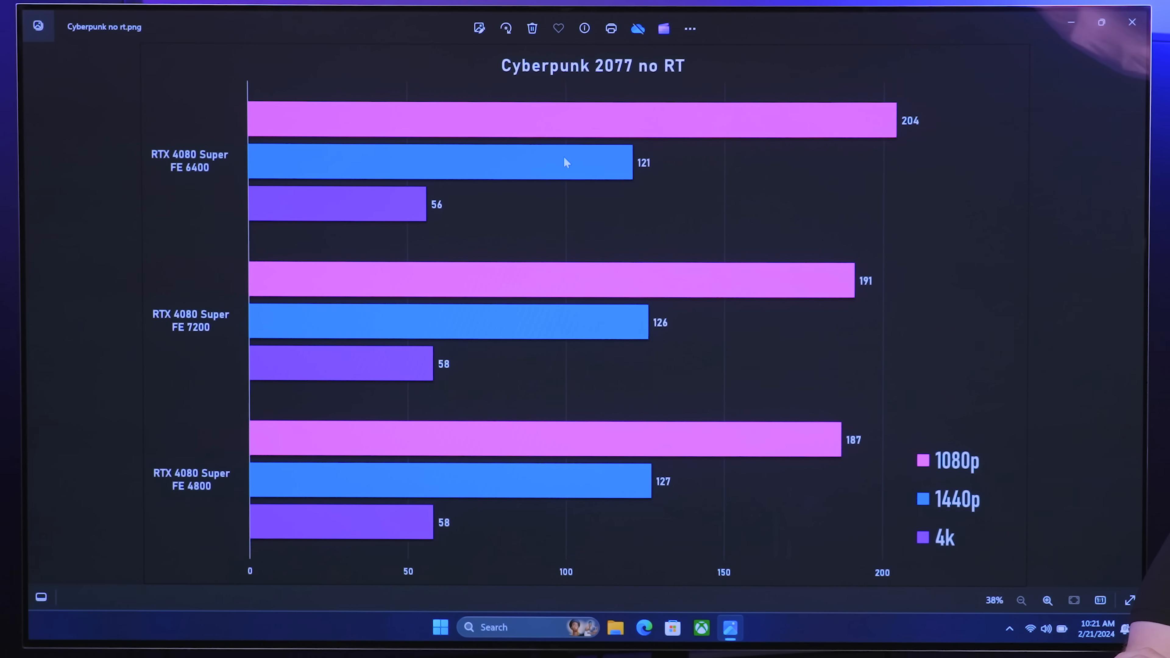
mouse_move(252, 293)
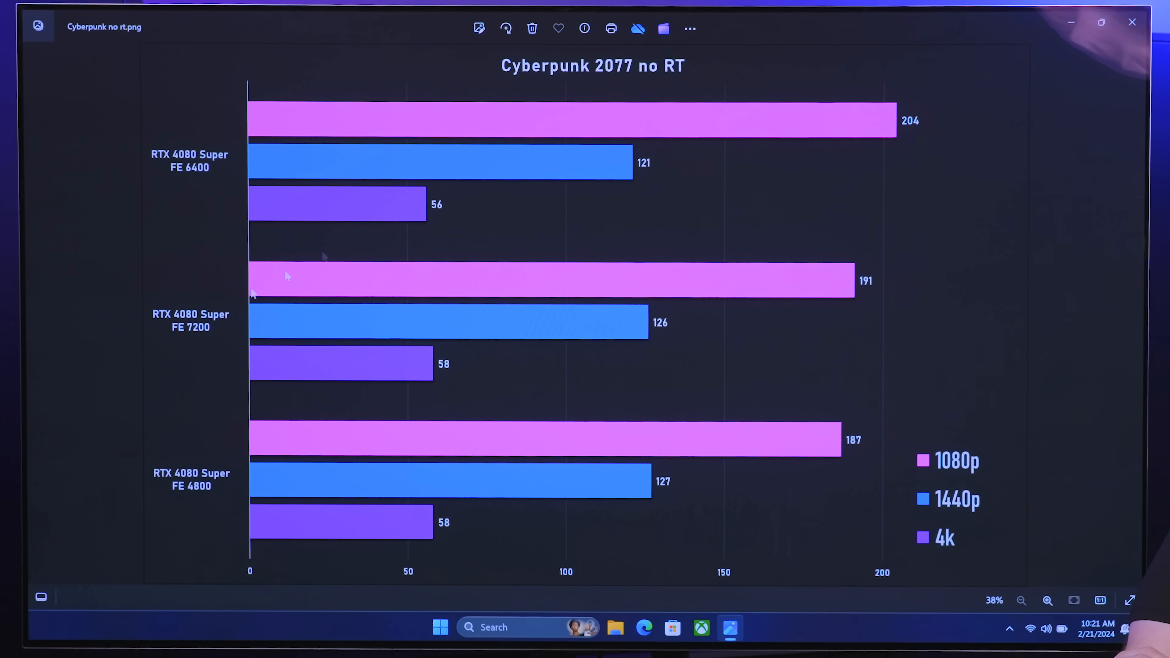
mouse_move(648, 335)
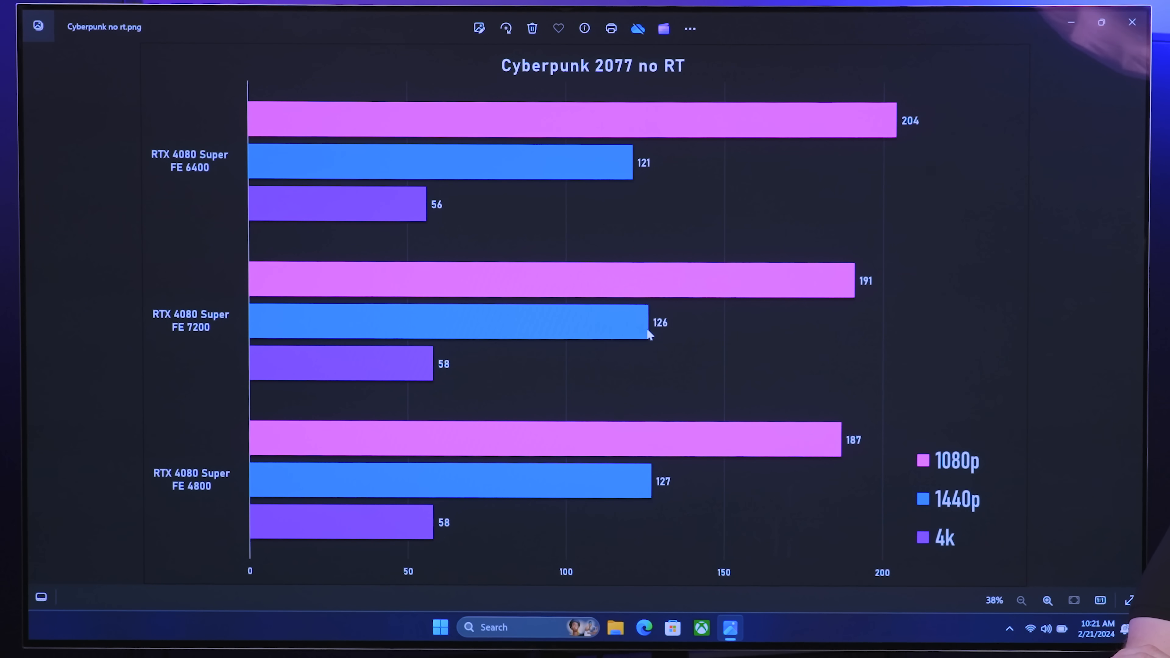
mouse_move(848, 309)
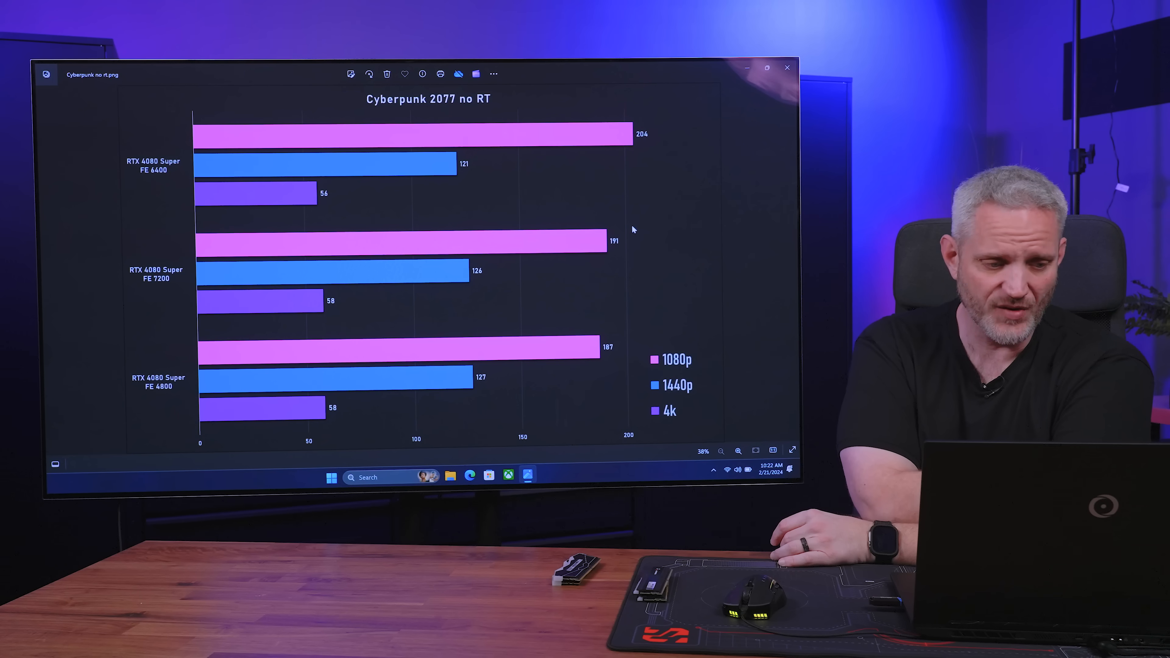
click(764, 68)
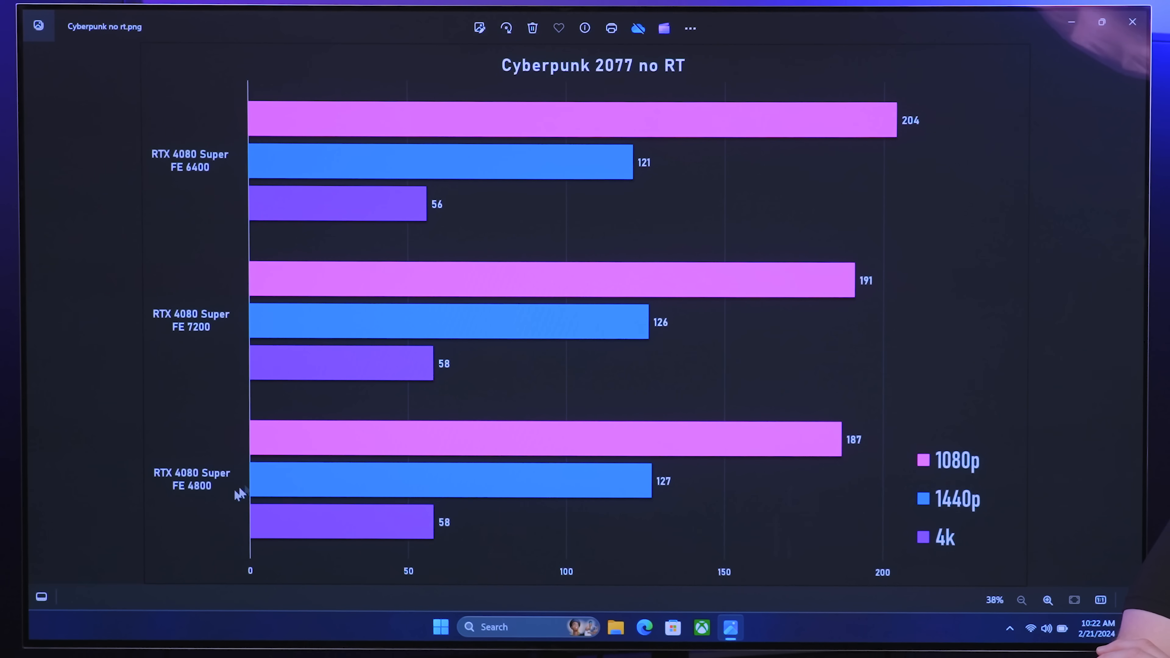
mouse_move(649, 491)
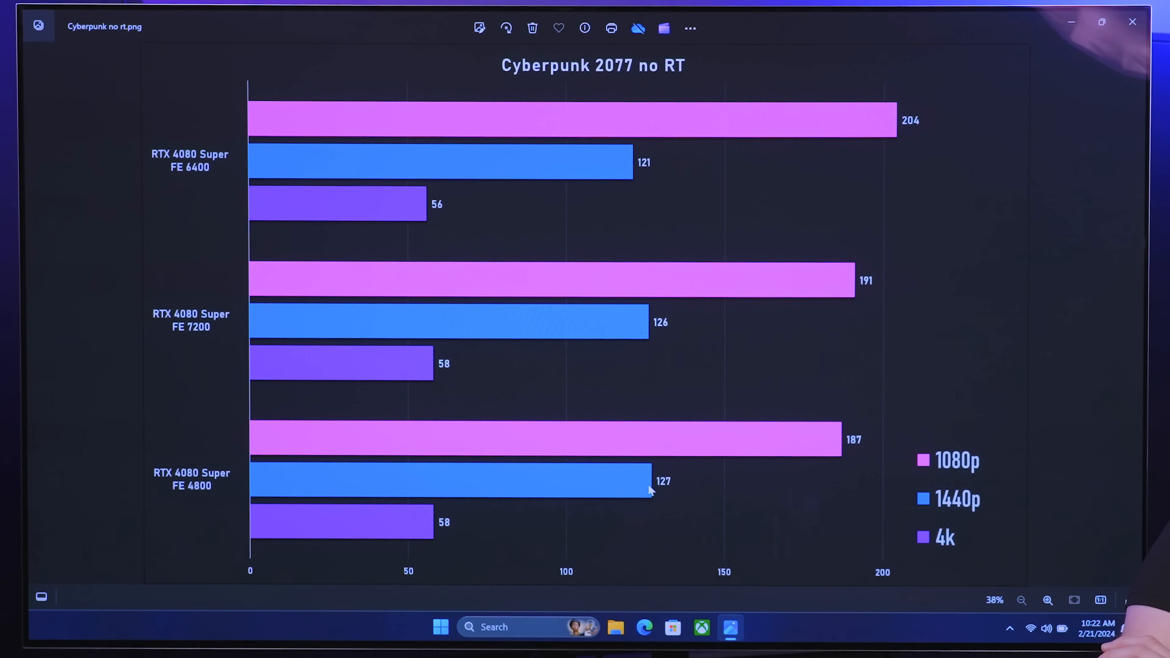
mouse_move(654, 468)
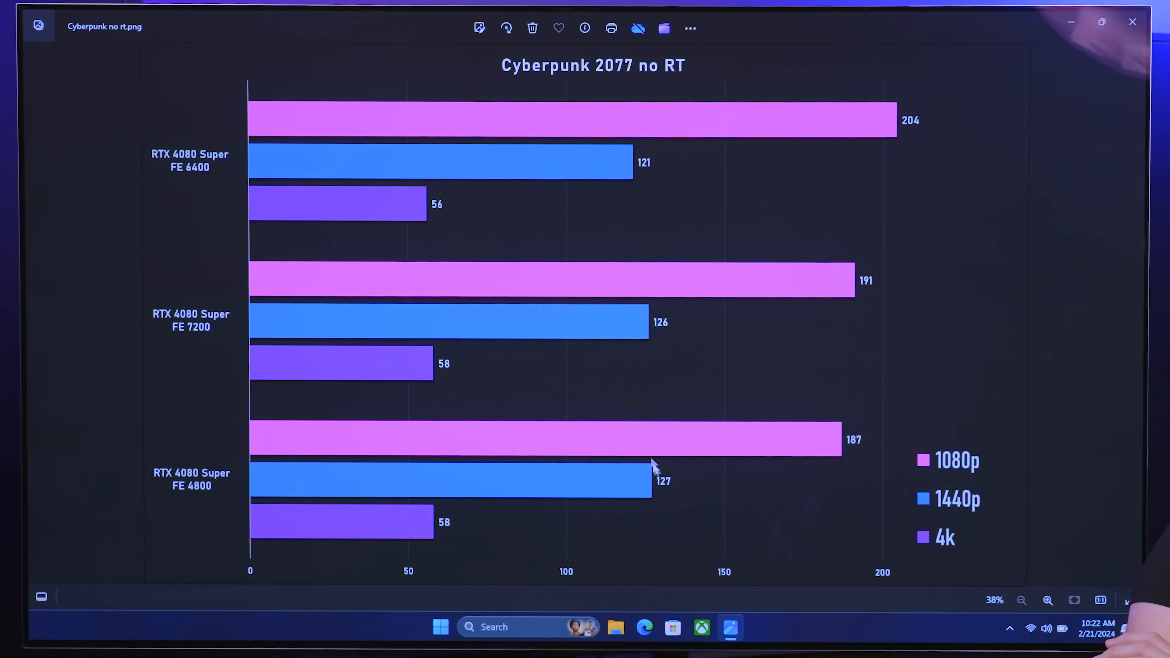
mouse_move(534, 465)
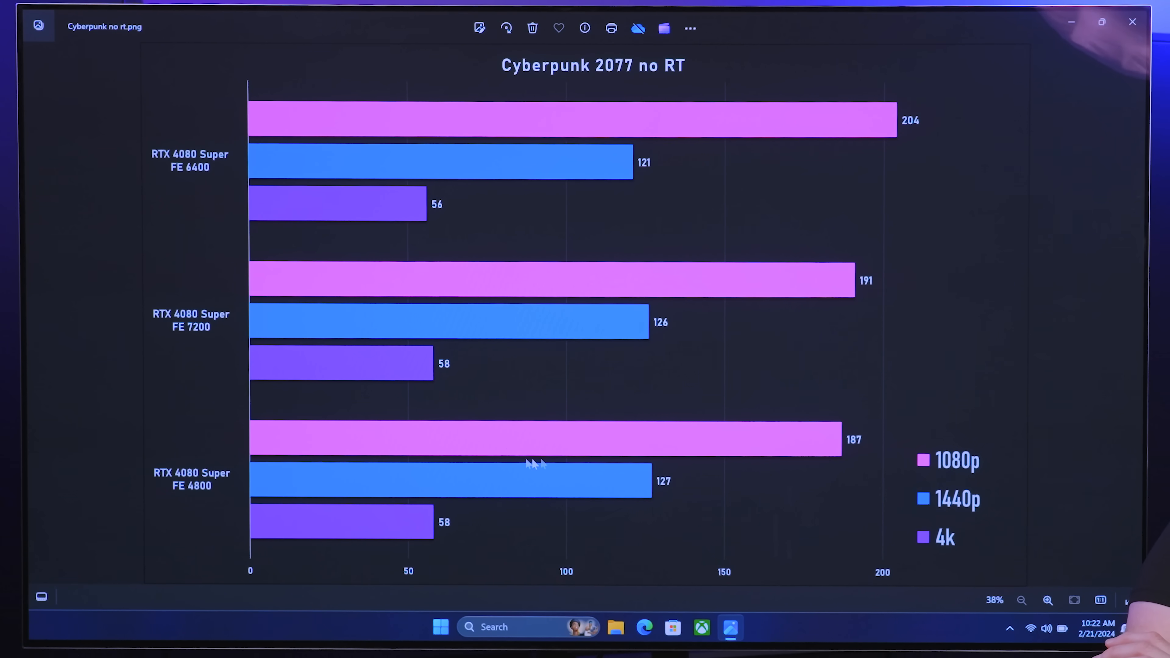
mouse_move(422, 504)
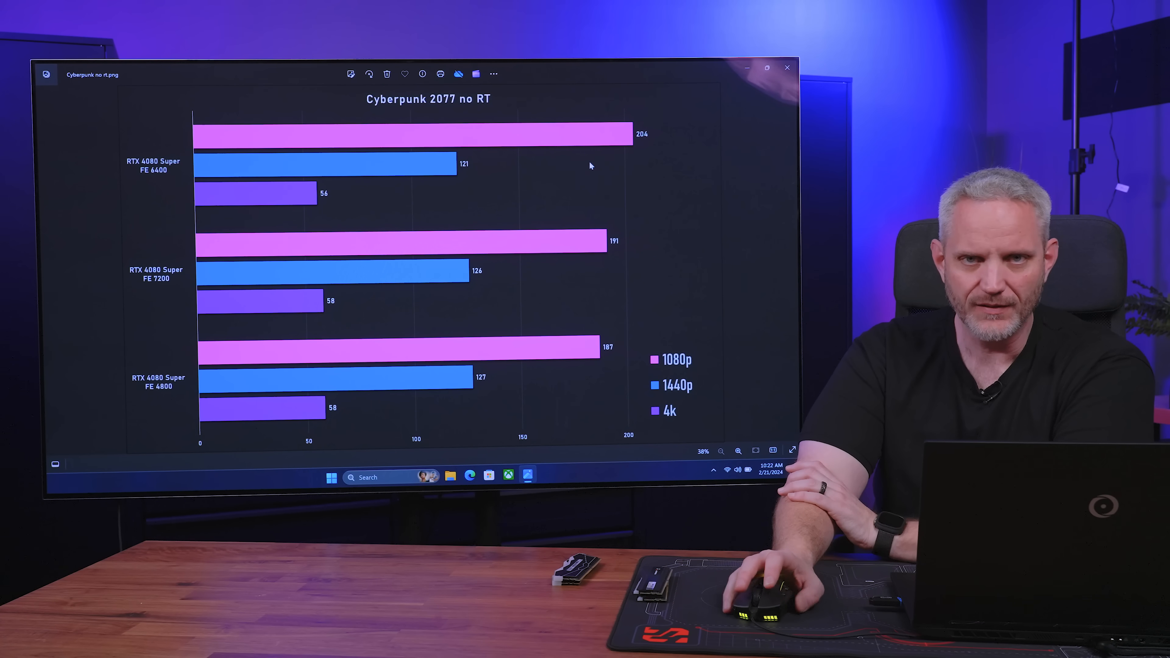
mouse_move(679, 147)
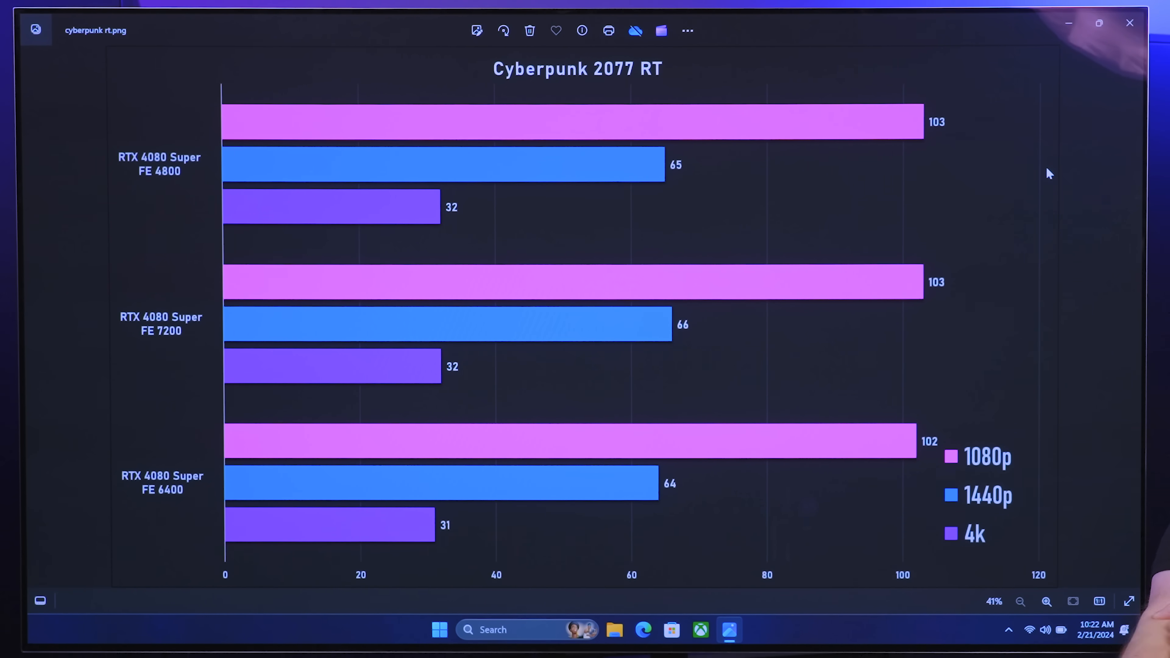
mouse_move(1036, 203)
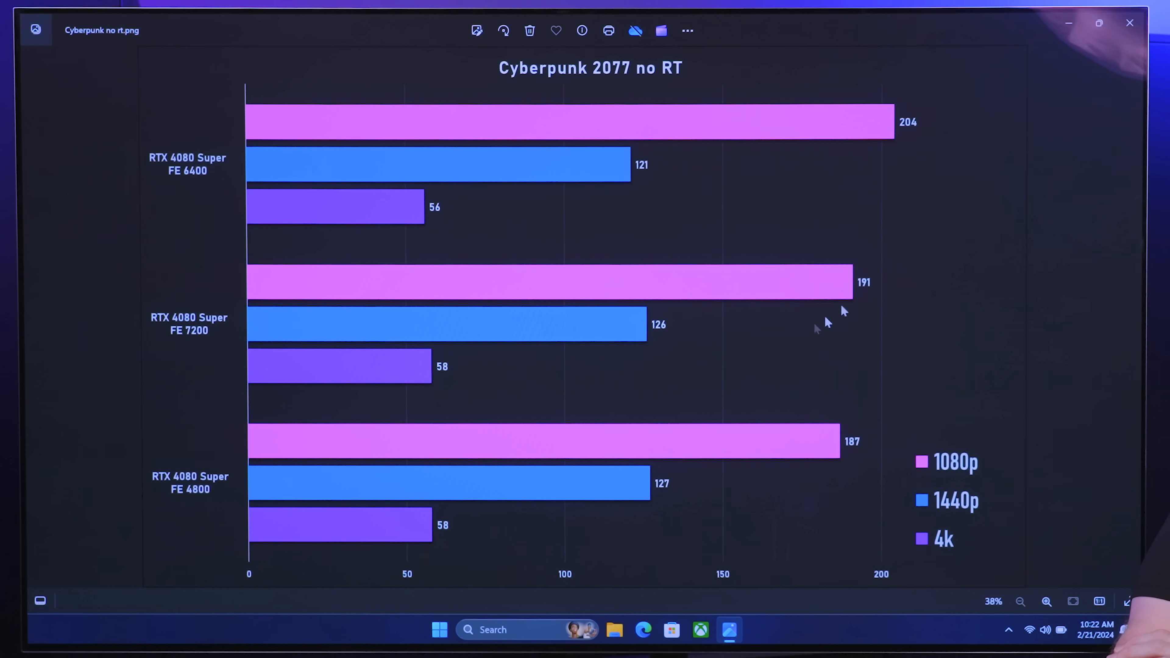
Advance to cyberpunk rt.png, the Cyberpunk 2077 RT benchmark chart.
click(1130, 317)
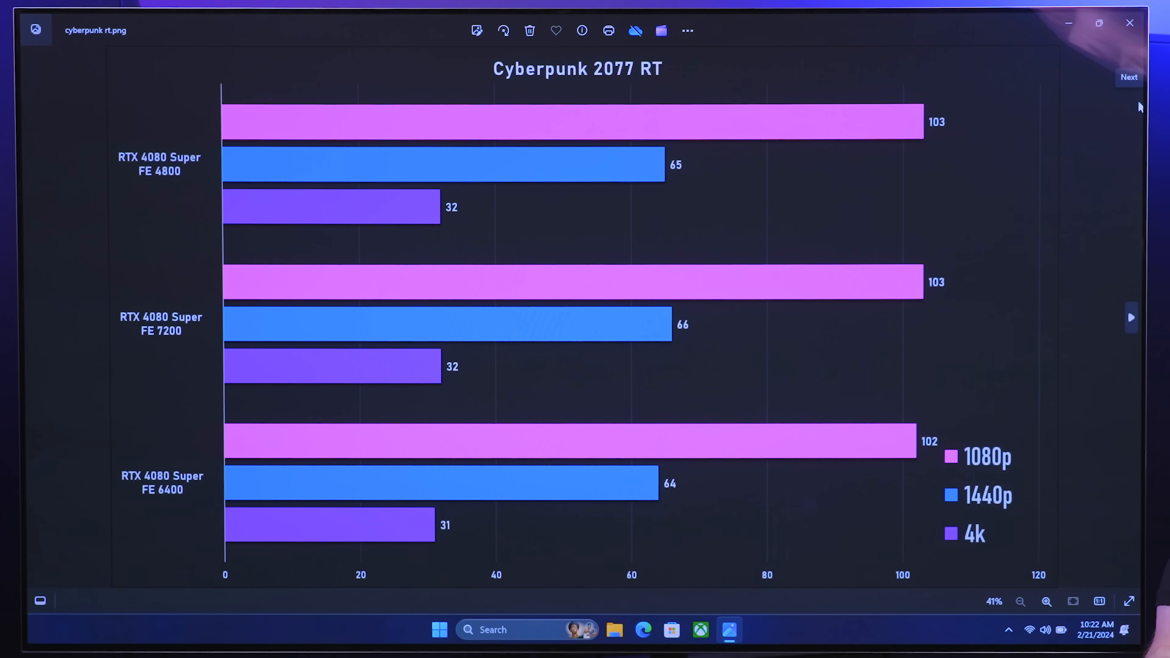
mouse_move(902, 458)
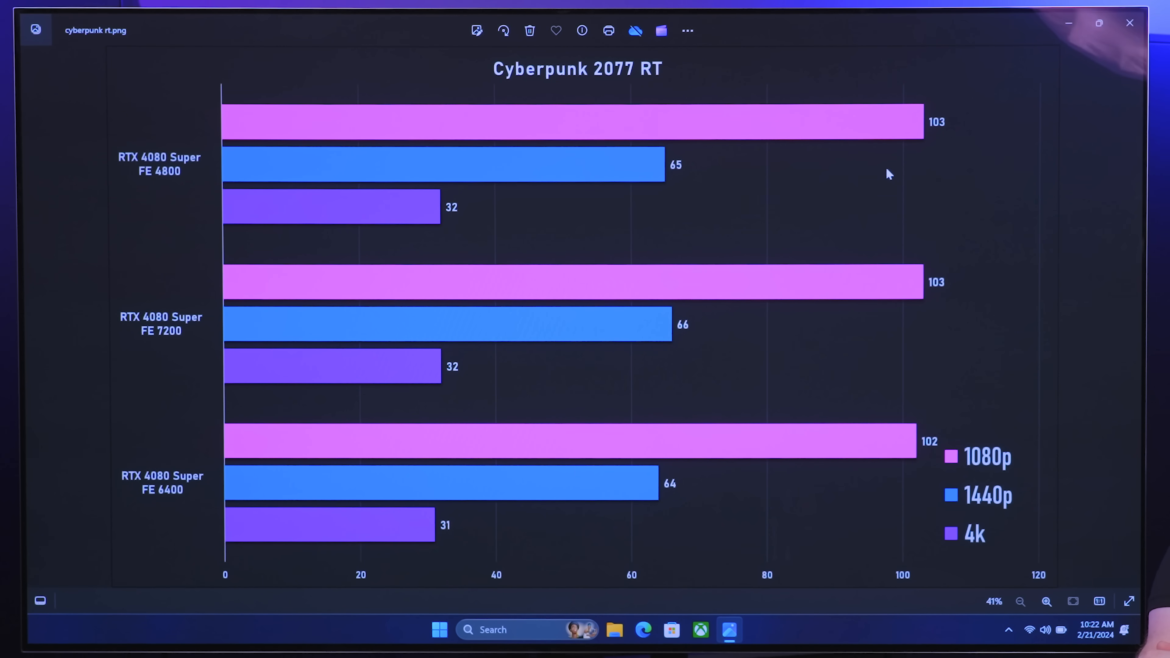
mouse_move(765, 260)
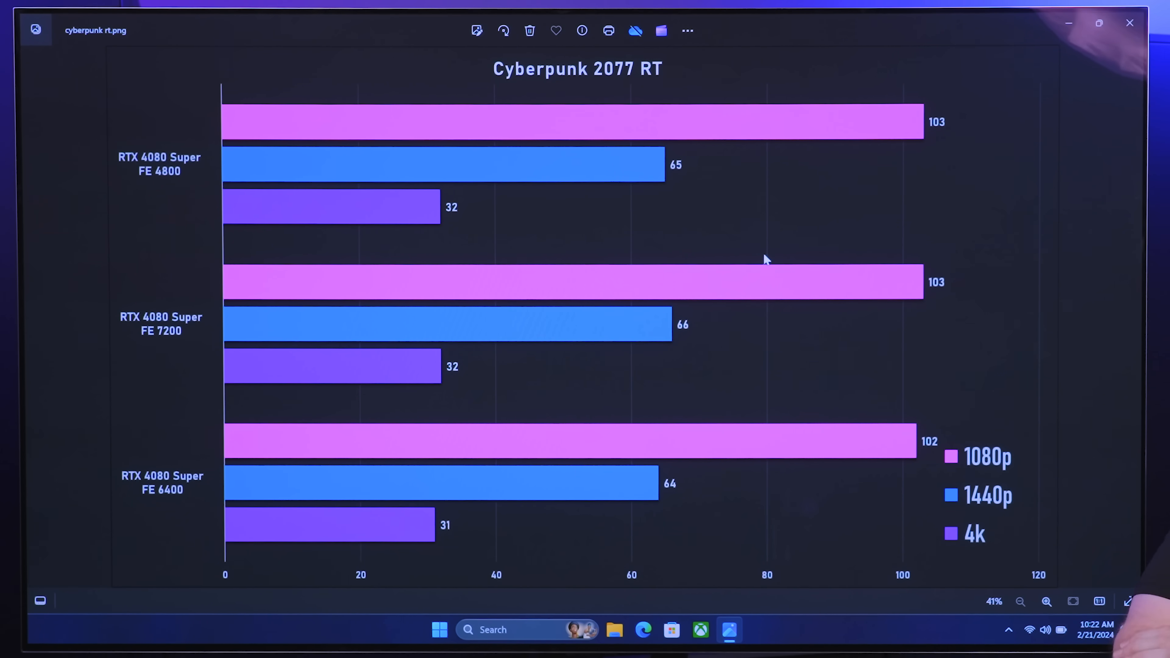
mouse_move(675, 334)
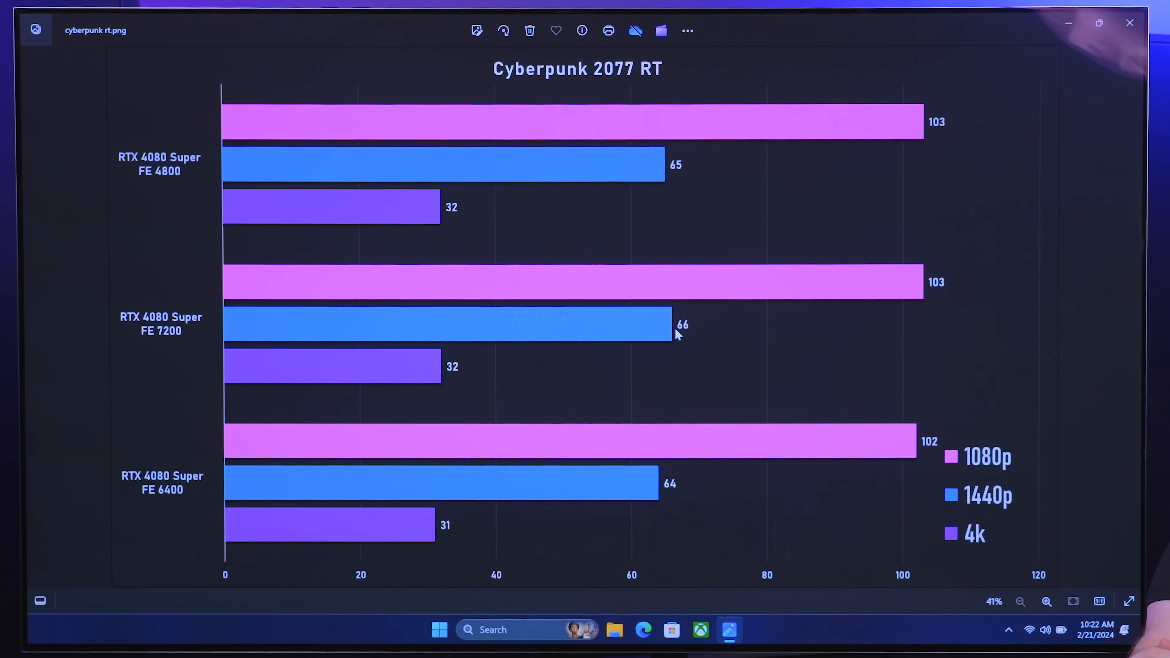
mouse_move(560, 554)
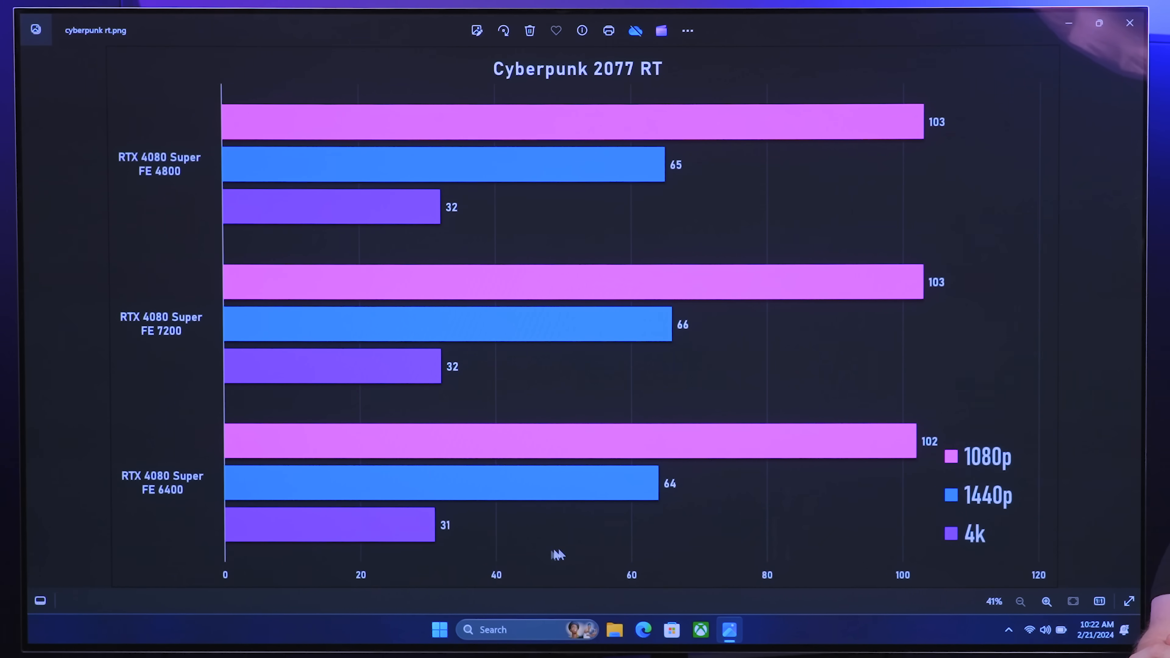
mouse_move(459, 534)
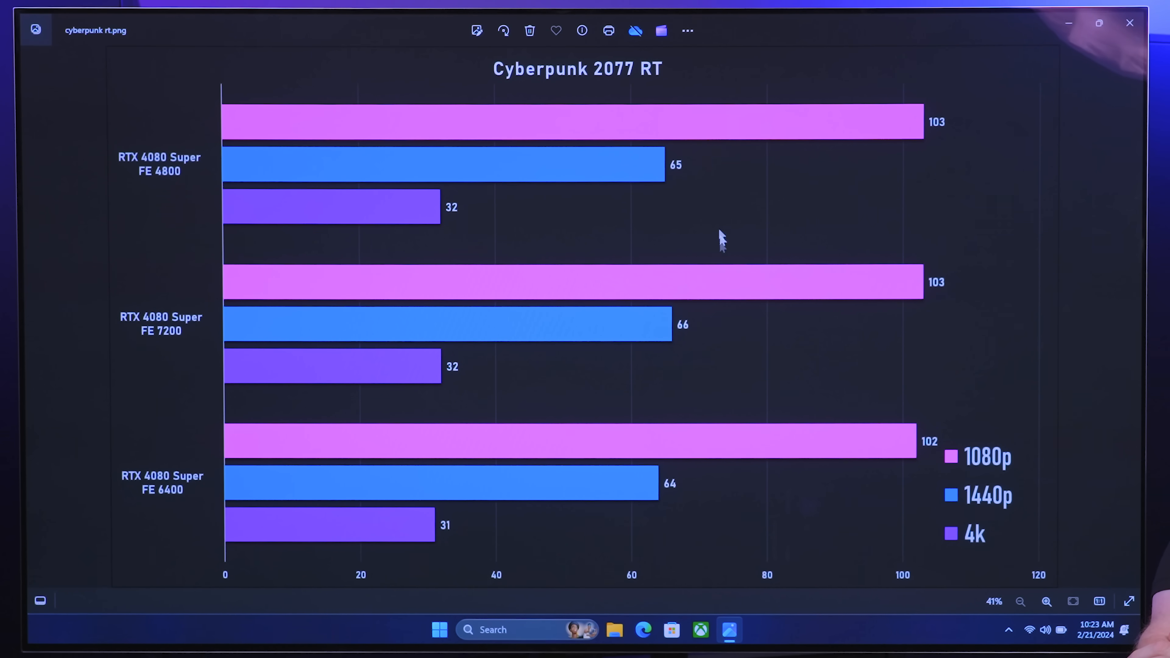
mouse_move(922, 379)
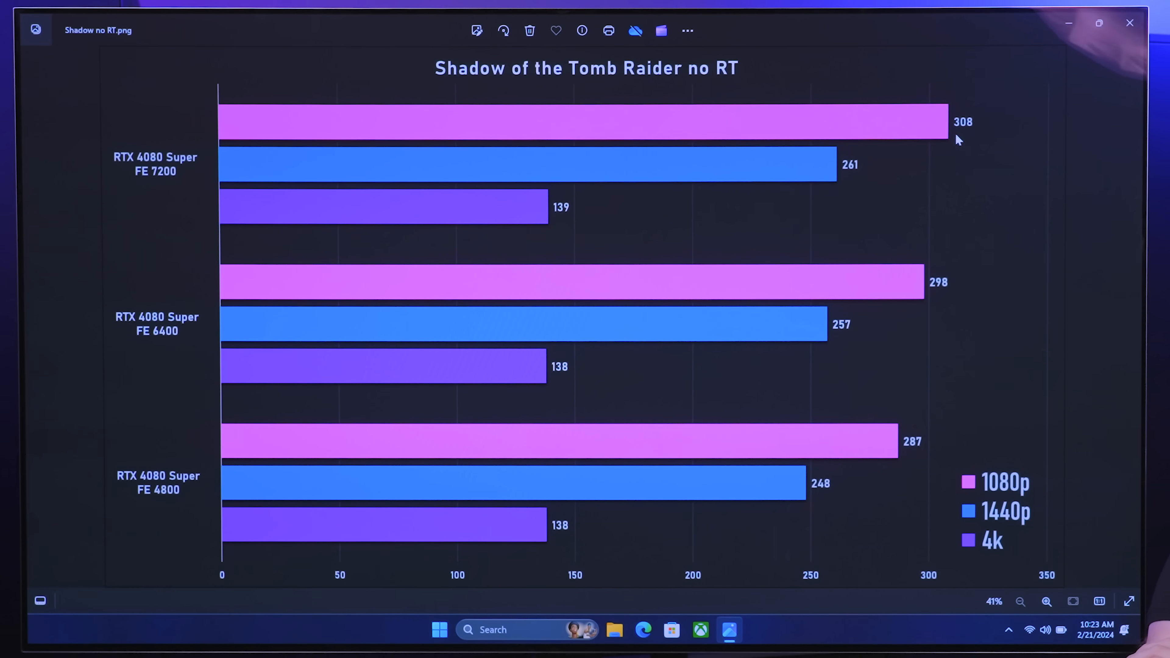
mouse_move(865, 273)
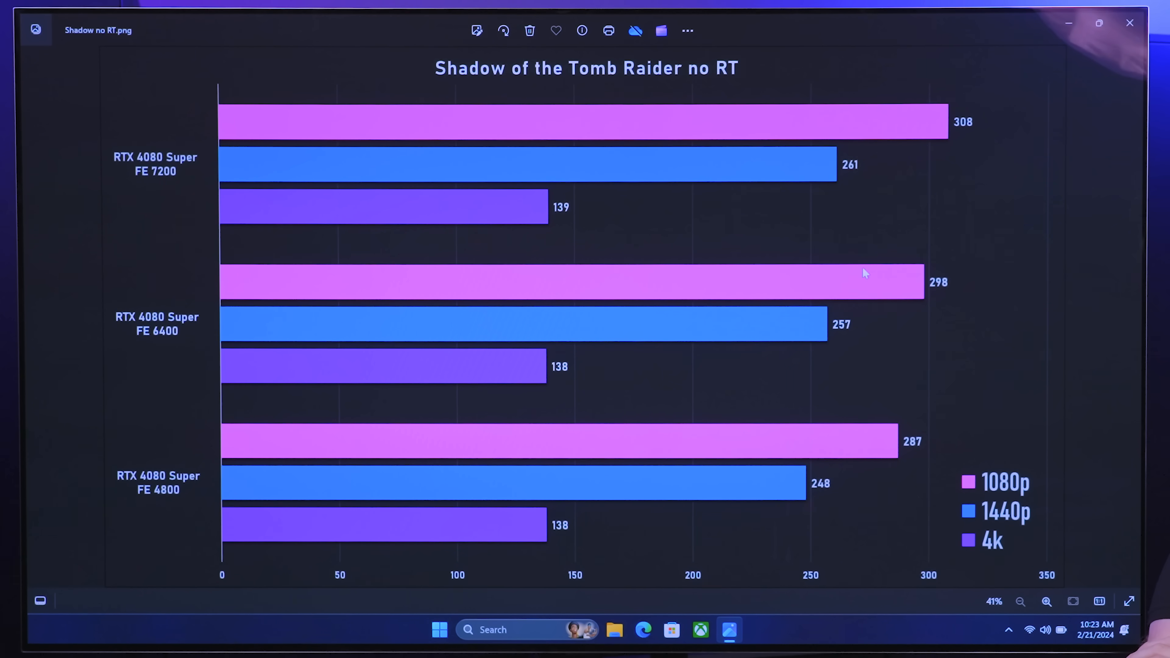
mouse_move(911, 294)
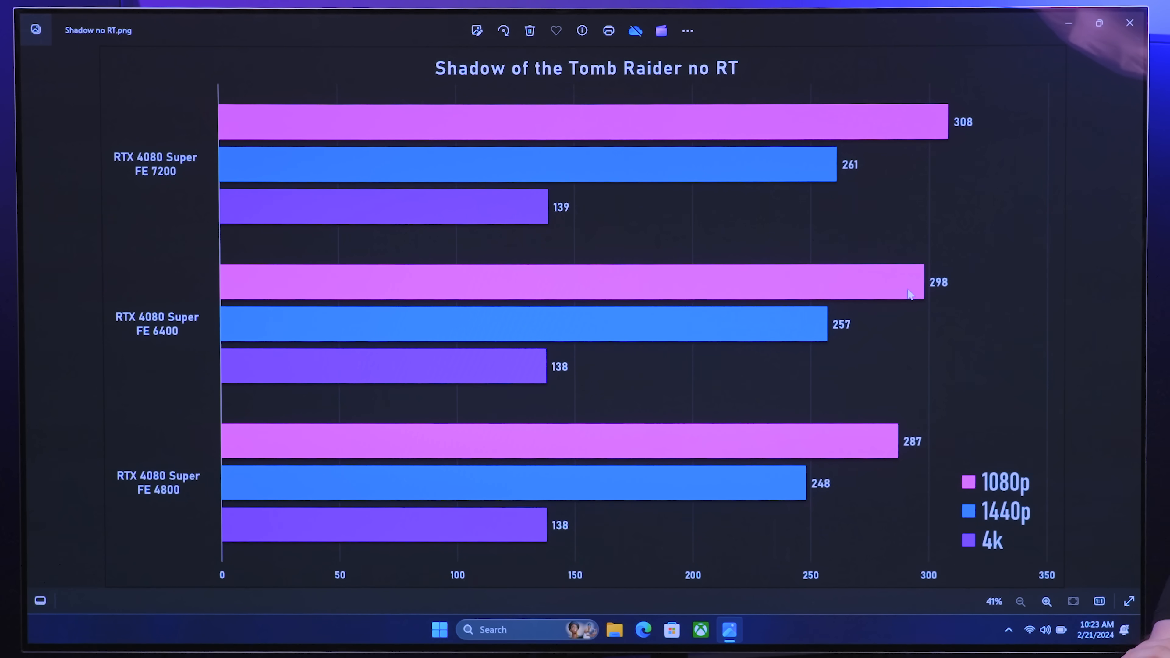
mouse_move(208, 500)
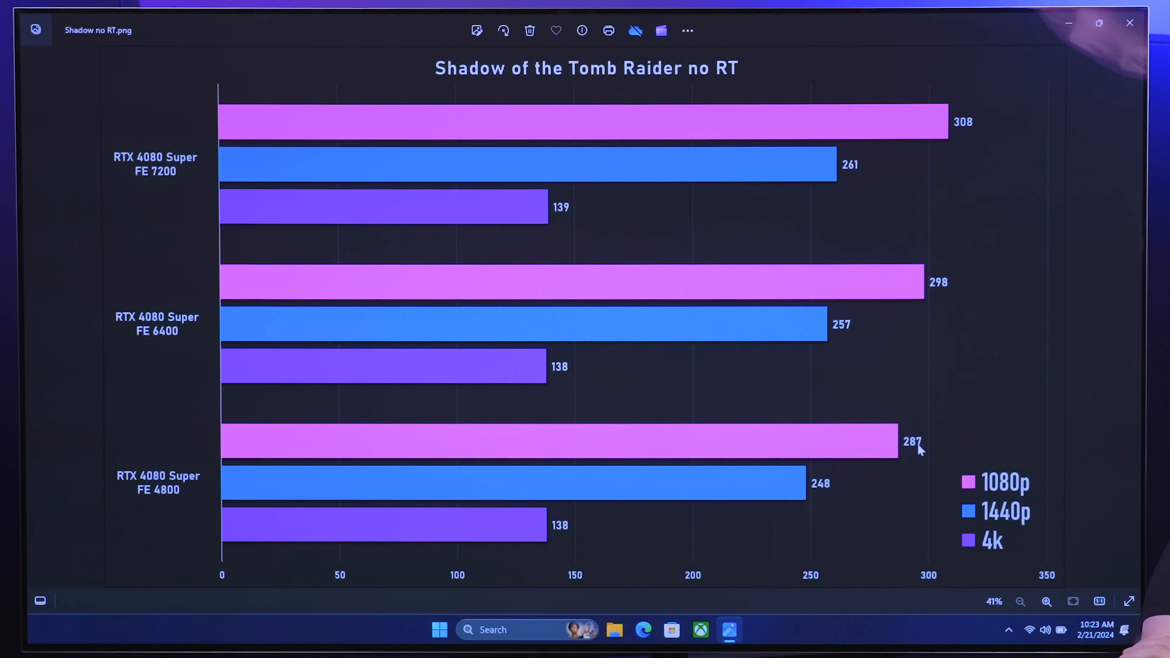
mouse_move(922, 494)
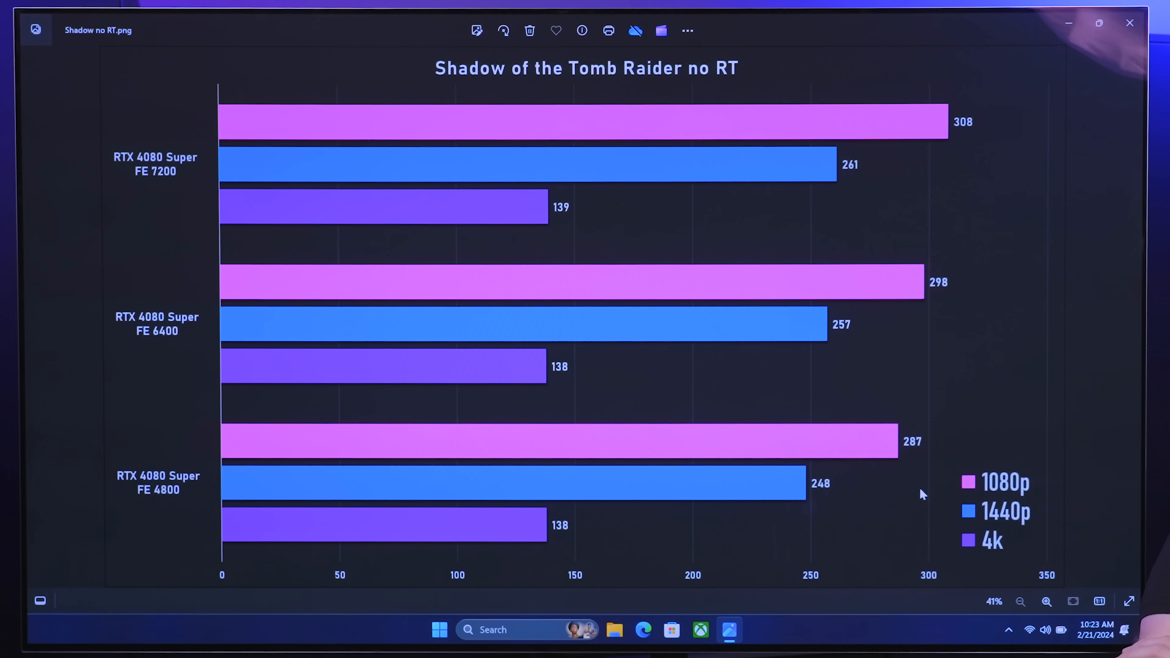
mouse_move(790, 476)
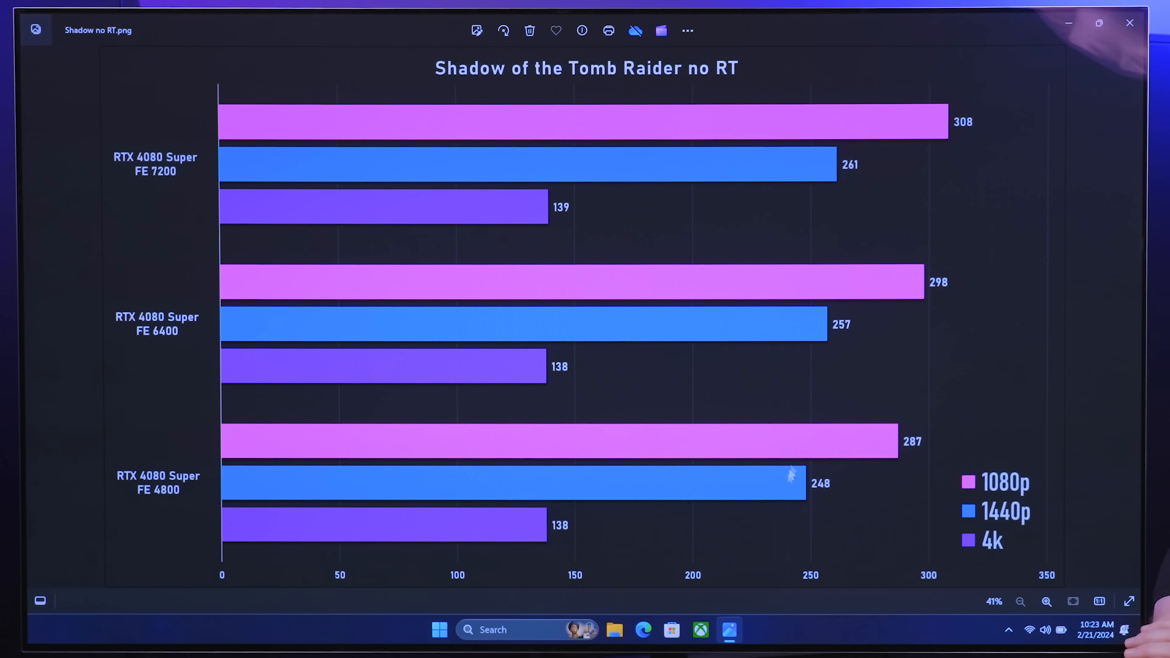
mouse_move(811, 330)
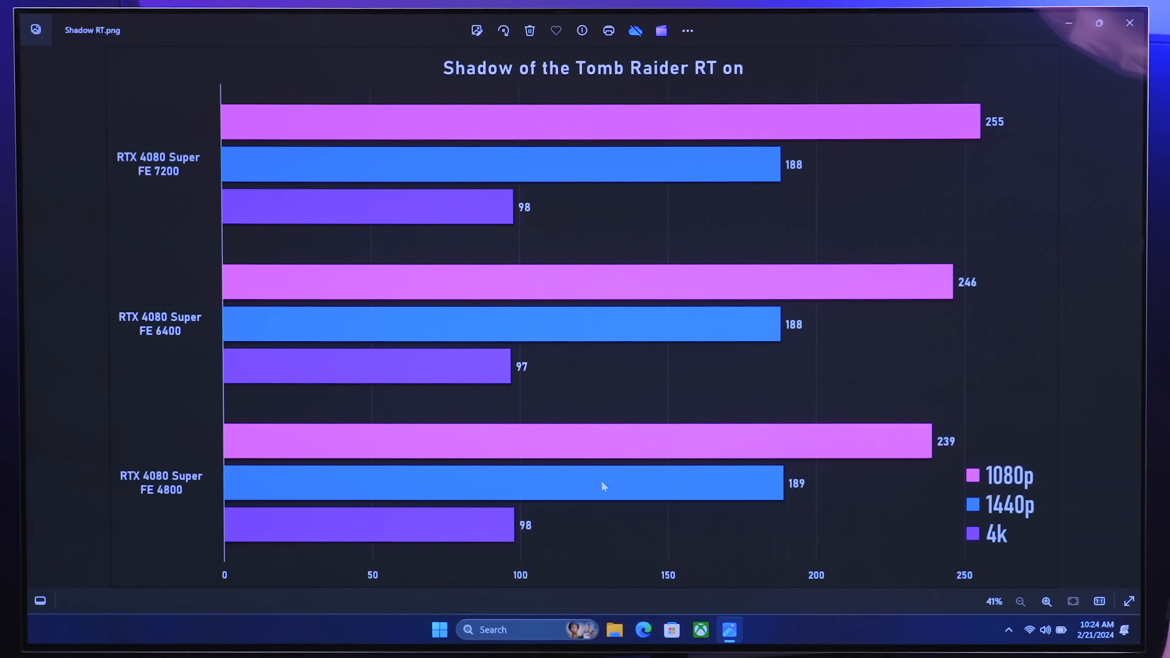
mouse_move(784, 250)
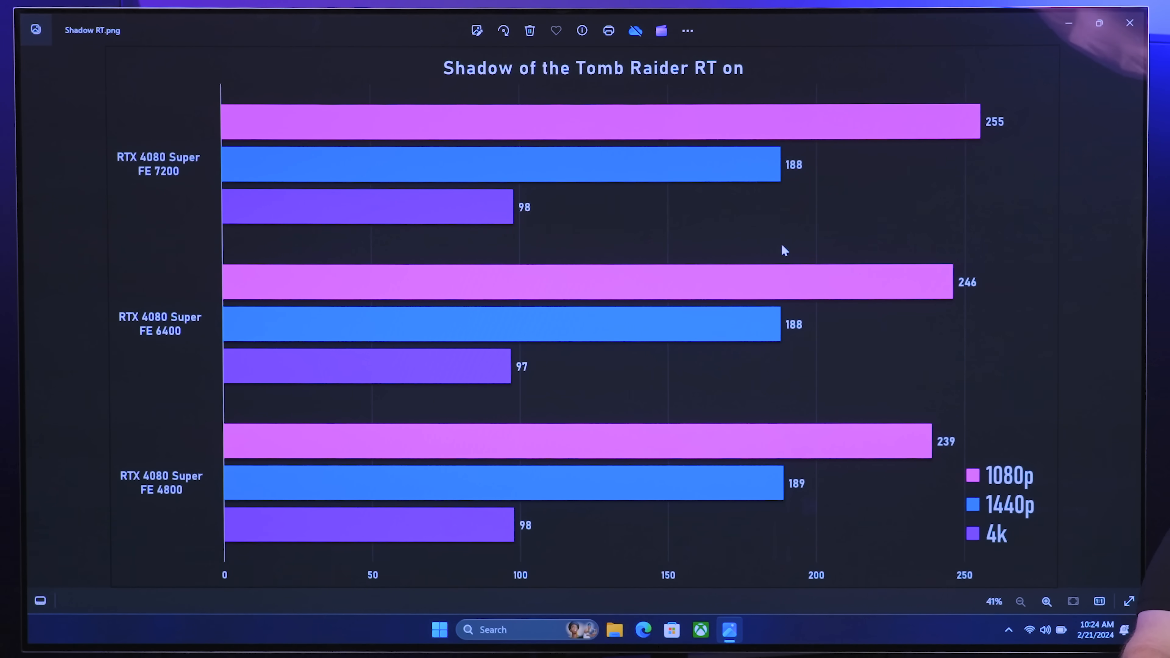
mouse_move(785, 504)
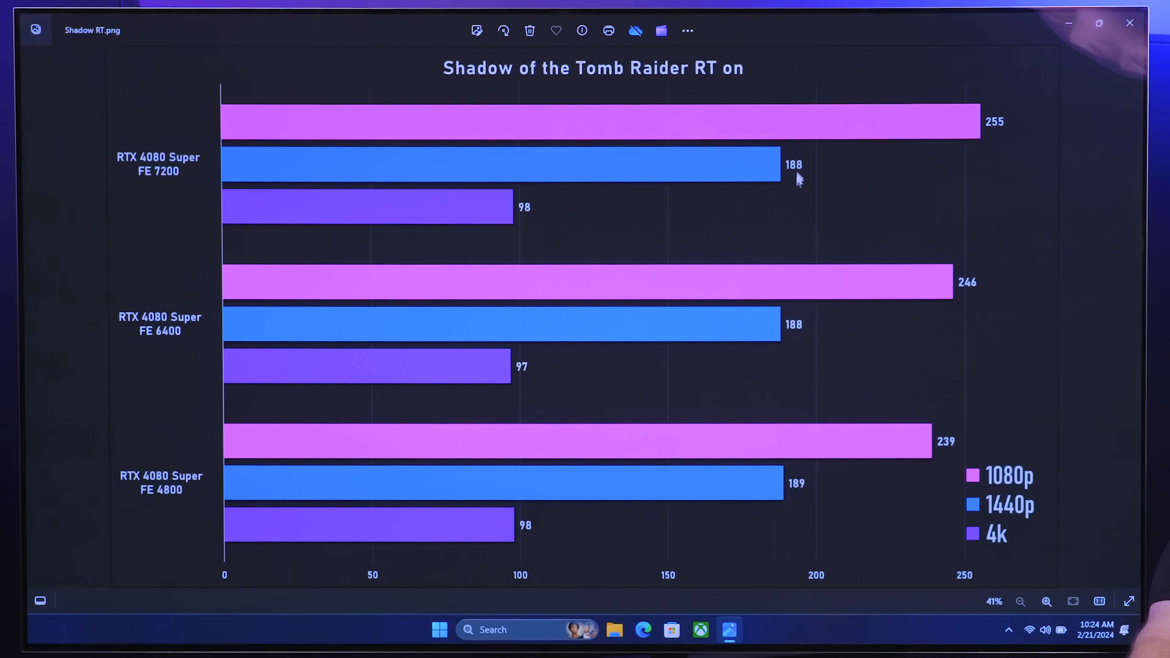
mouse_move(931, 249)
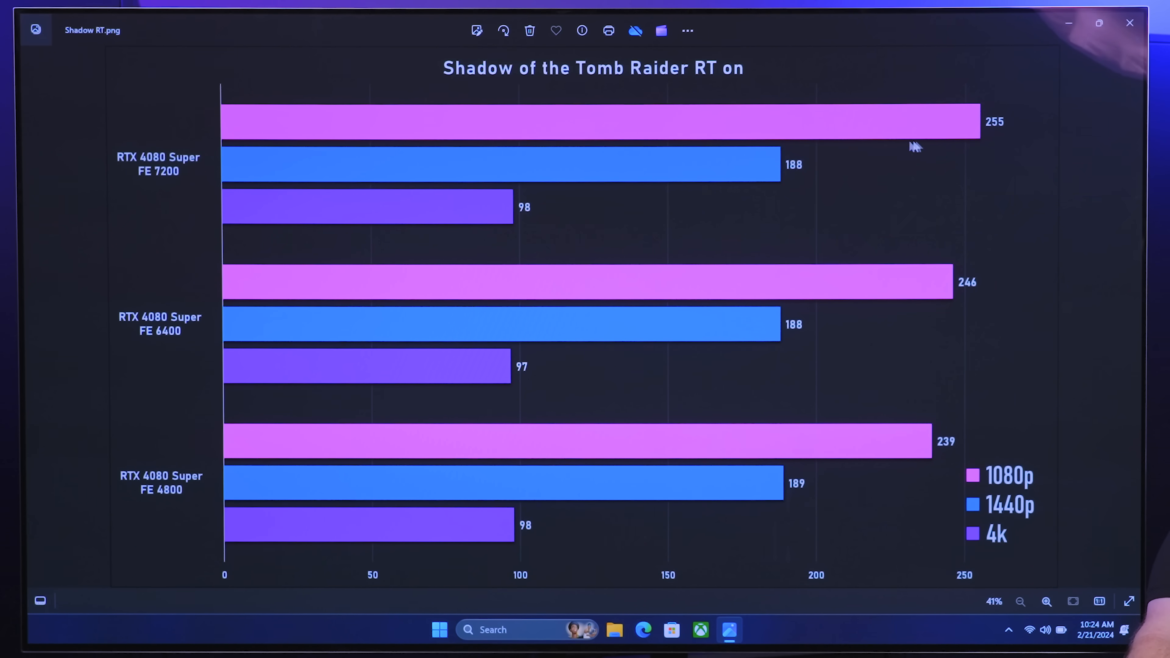
mouse_move(998, 124)
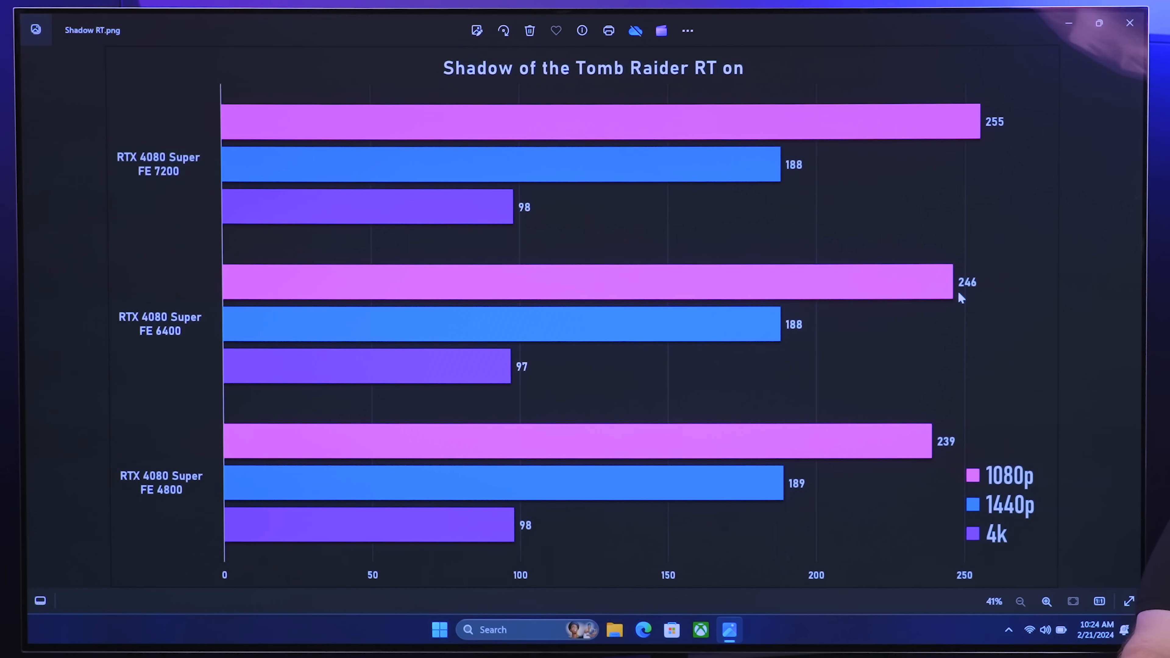
mouse_move(167, 499)
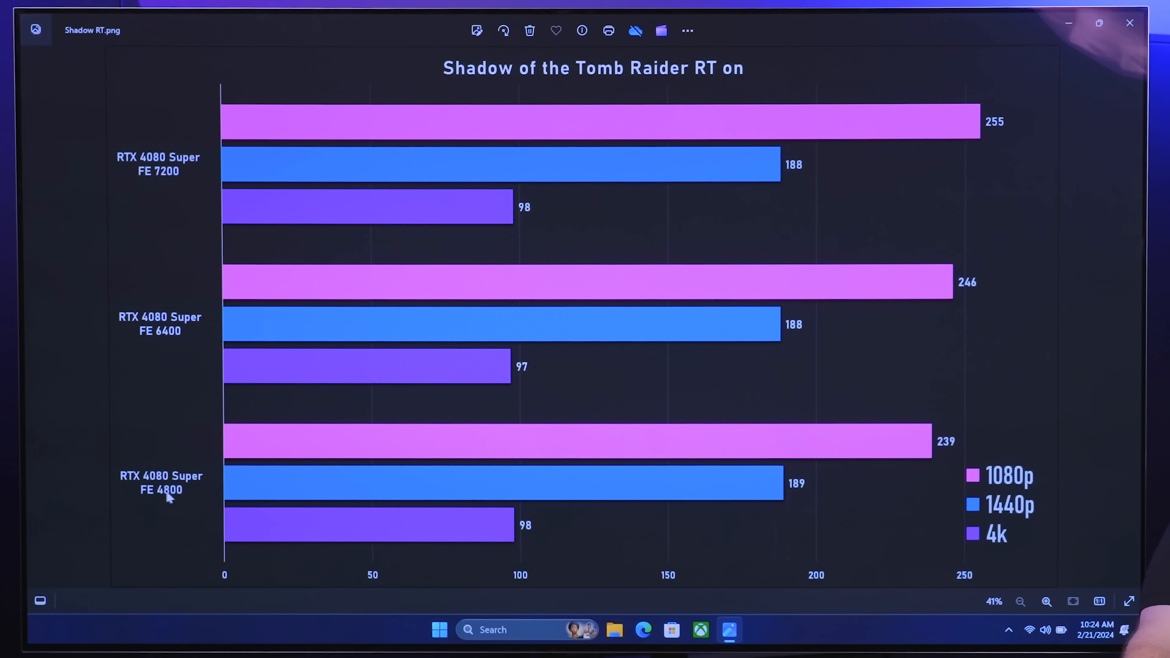
mouse_move(937, 457)
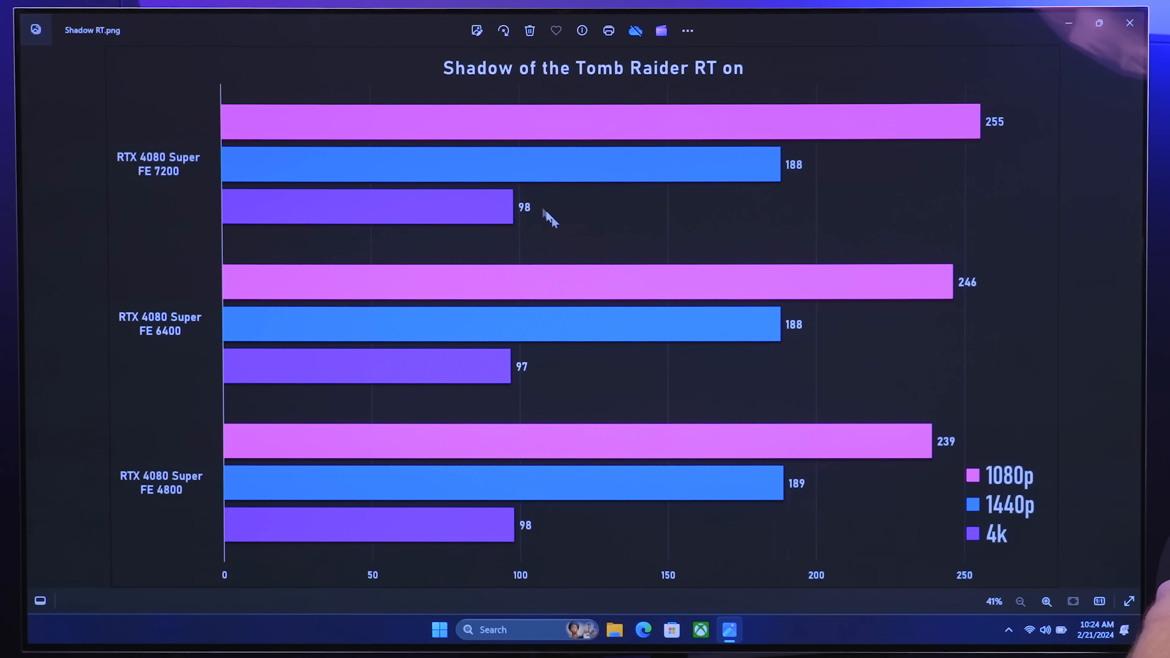
mouse_move(1036, 397)
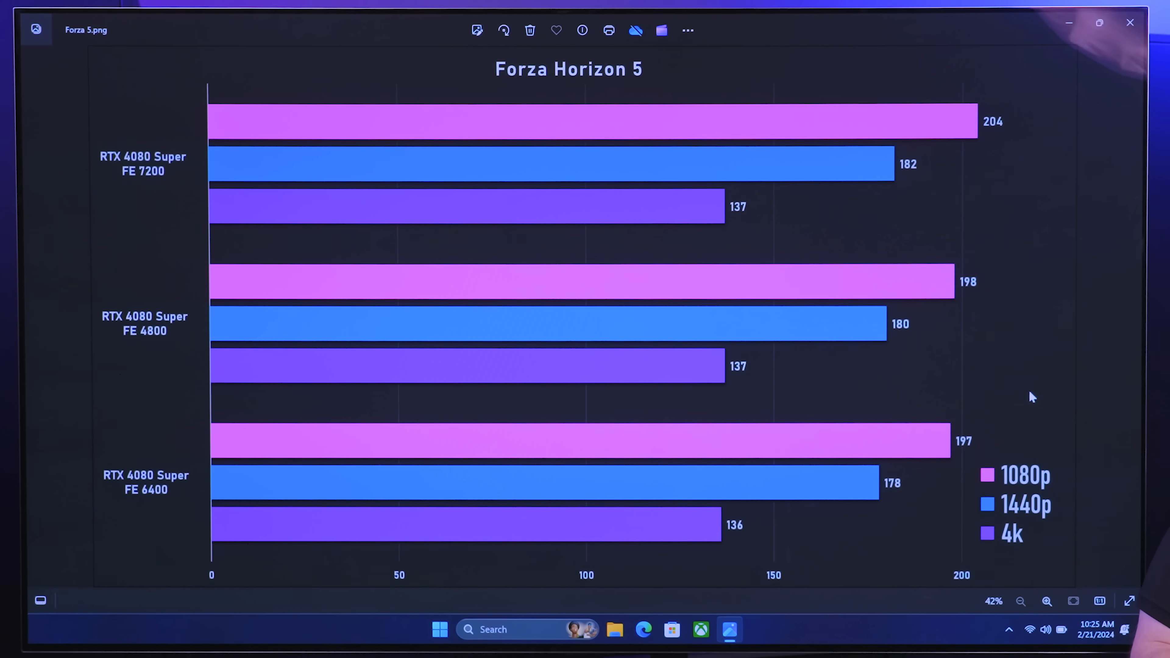
mouse_move(919, 309)
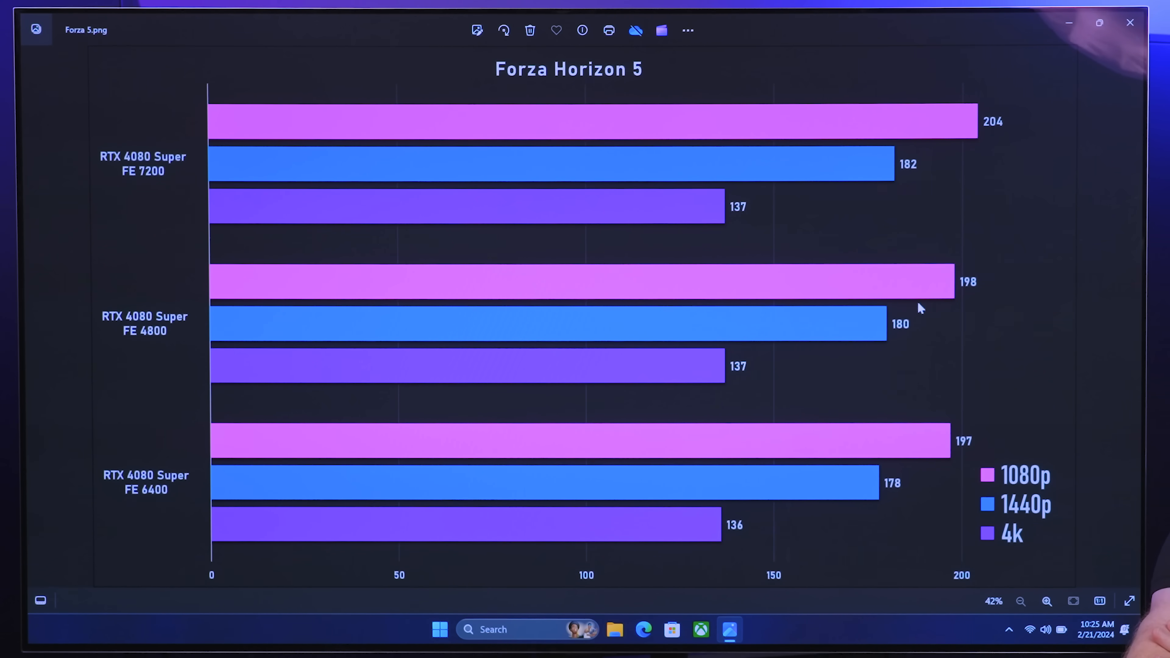
mouse_move(997, 129)
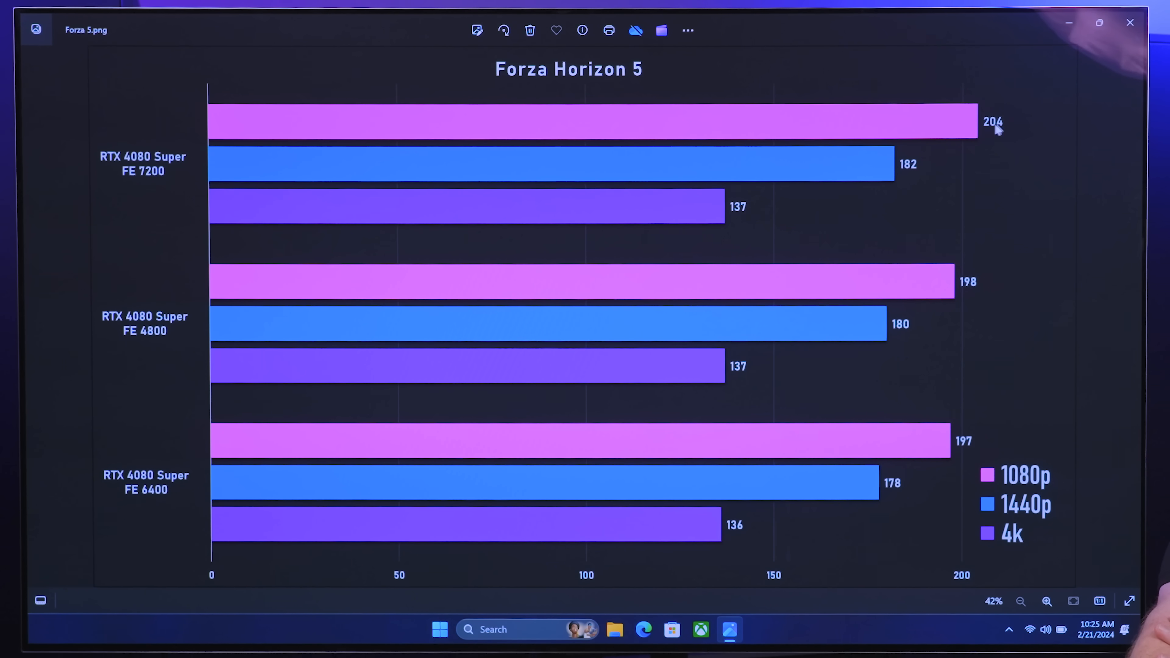
mouse_move(974, 277)
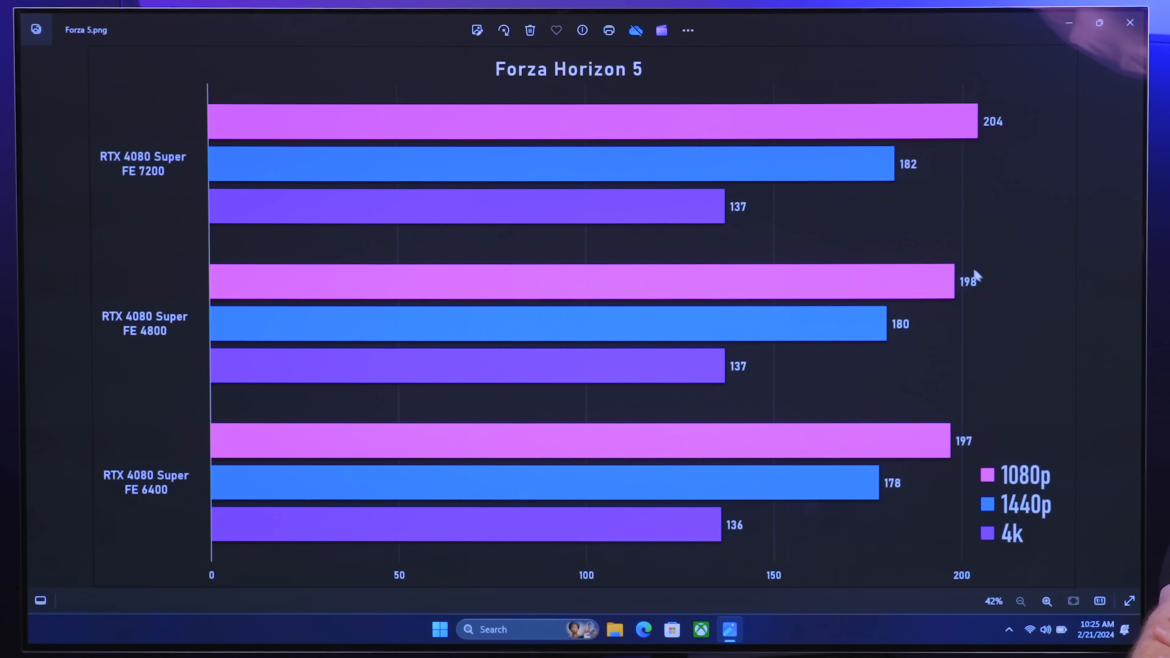
mouse_move(959, 289)
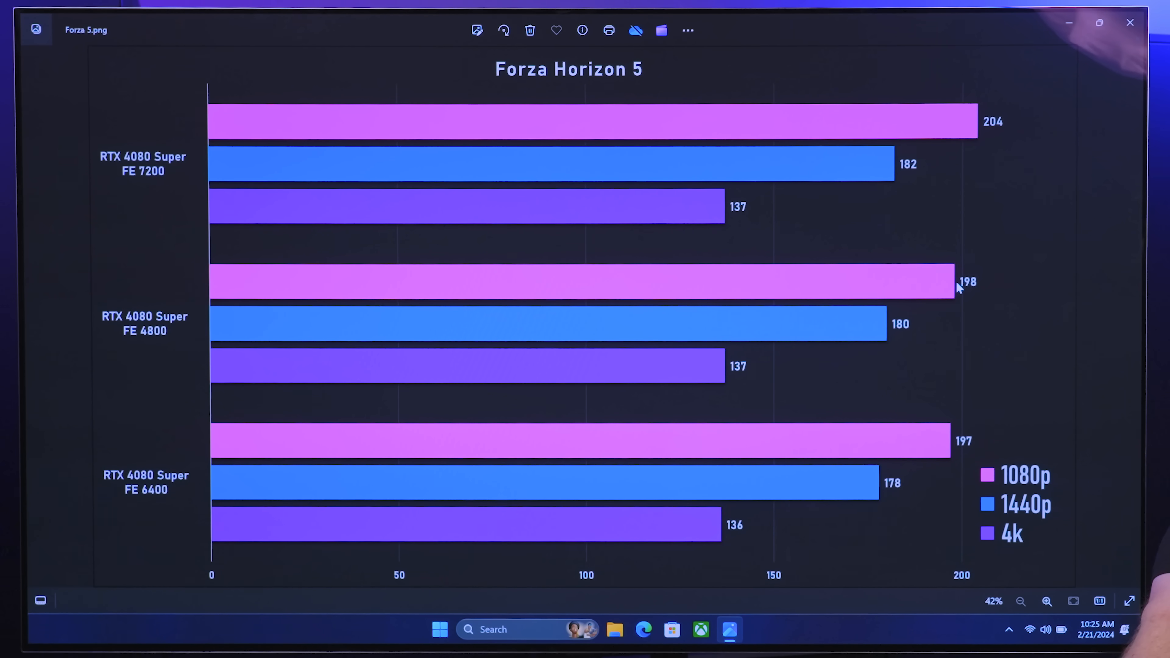
mouse_move(878, 177)
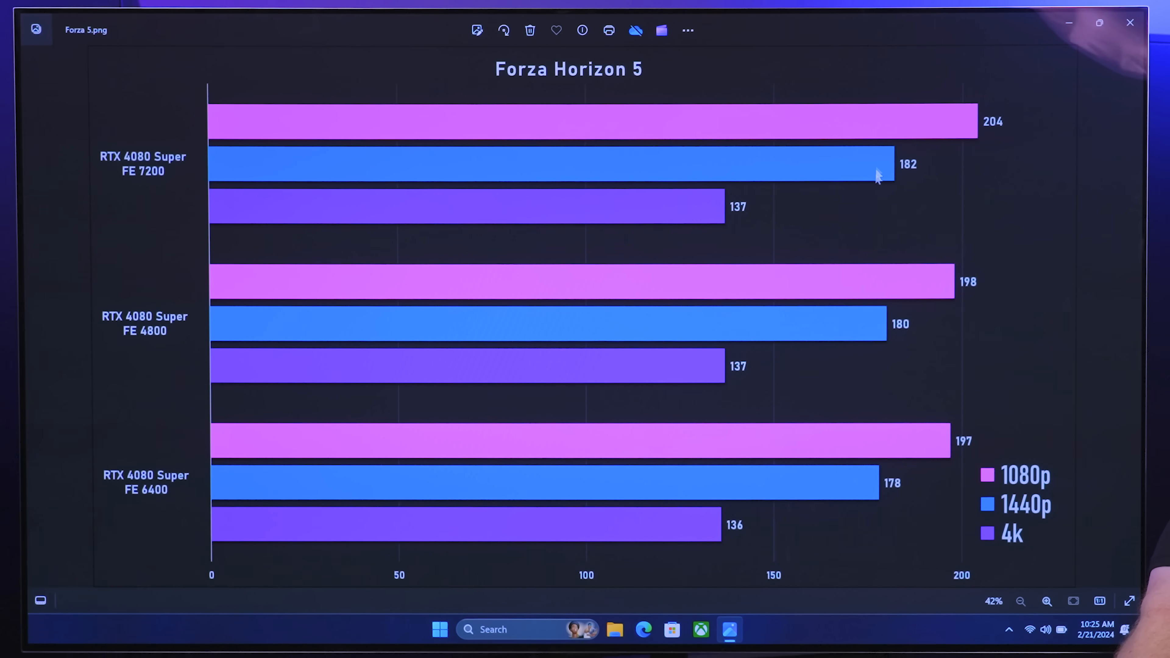
mouse_move(735, 202)
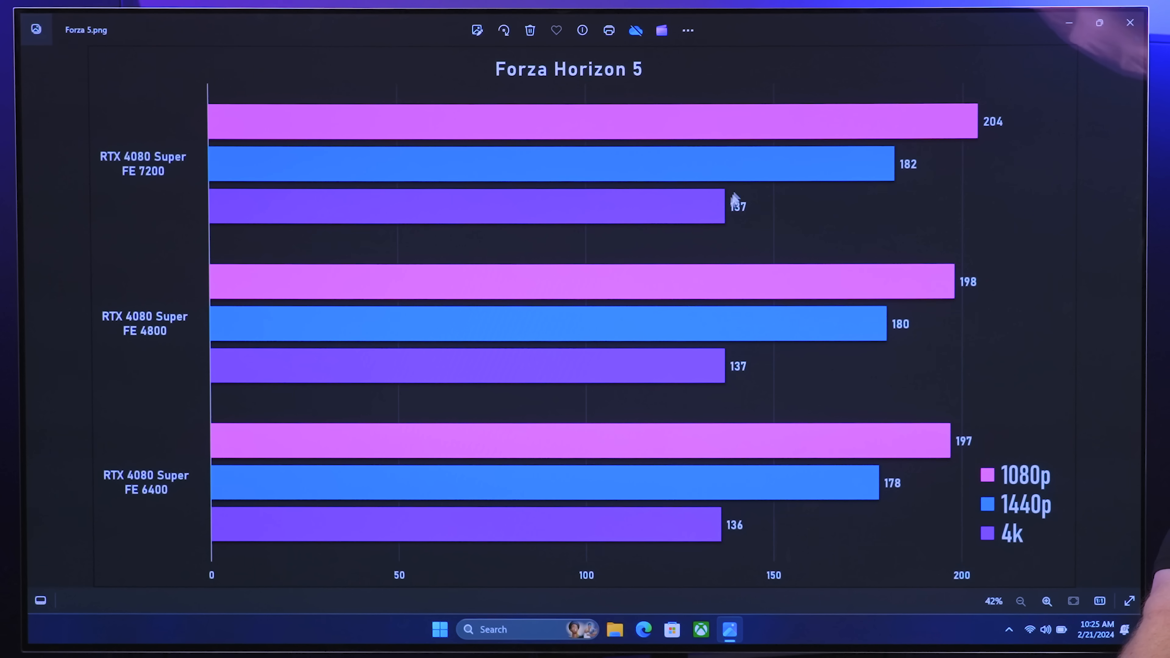
mouse_move(758, 524)
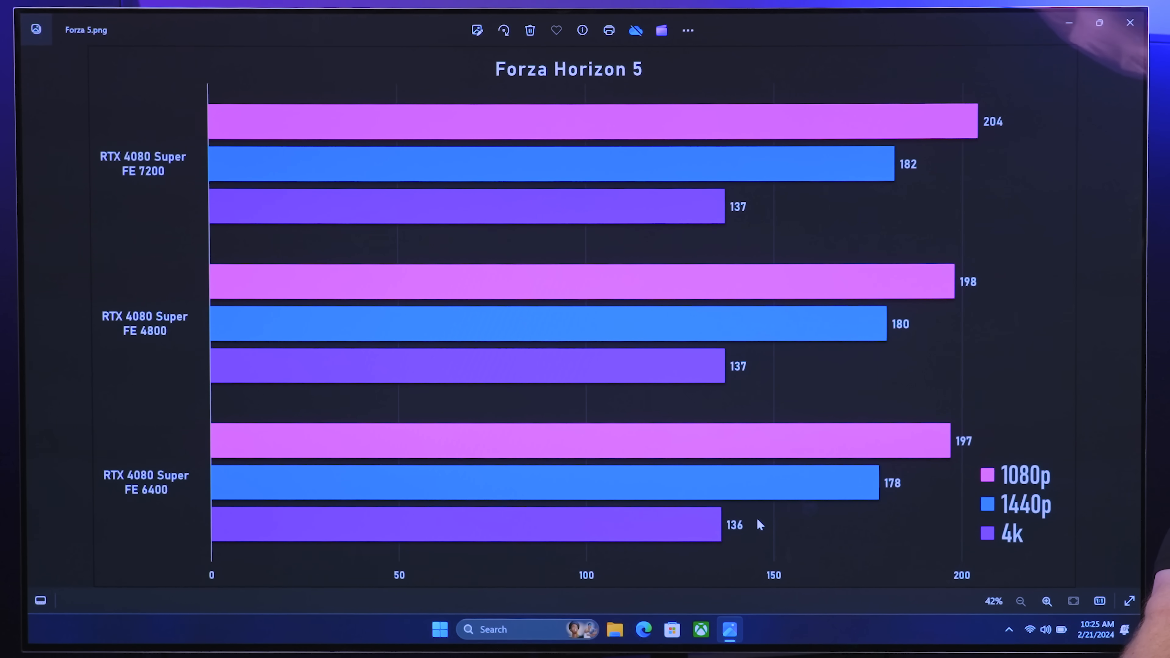
mouse_move(478, 497)
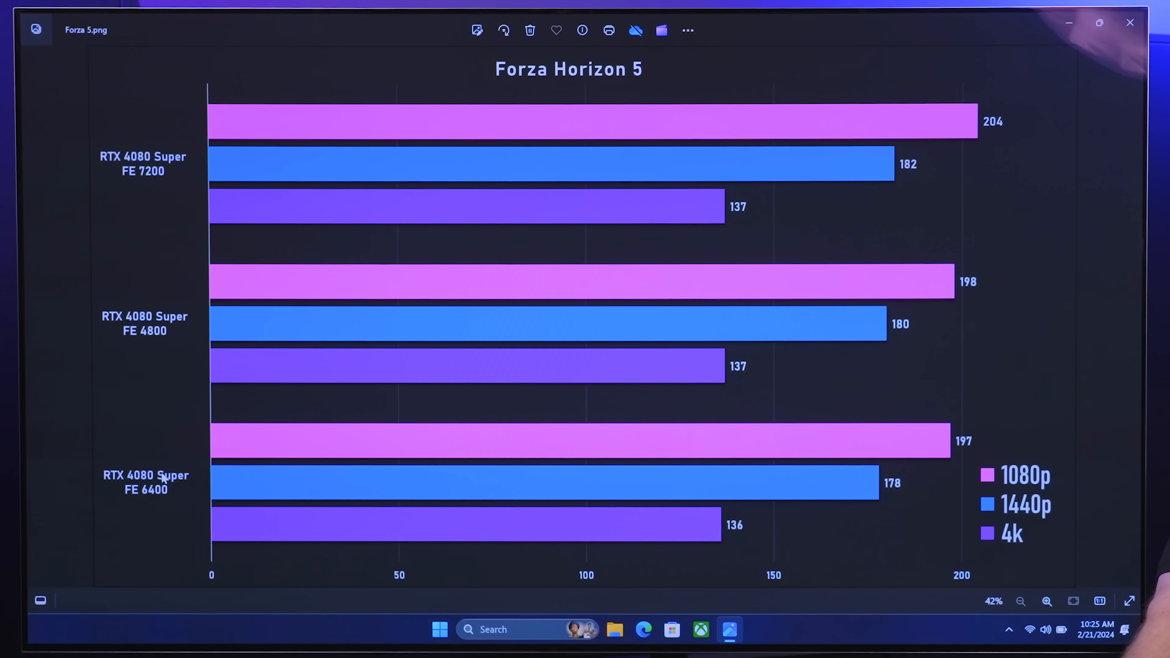
mouse_move(770, 490)
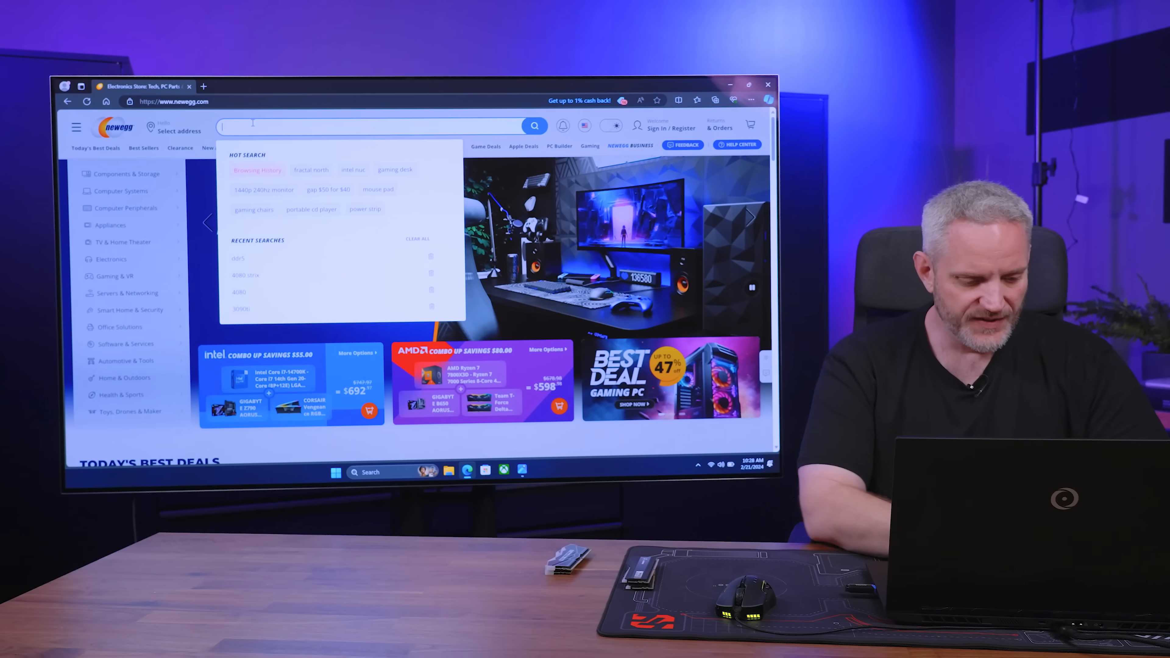
Search Newegg for 'ddr5' and filter the results to 32 GB total capacity.
text(ddr5)
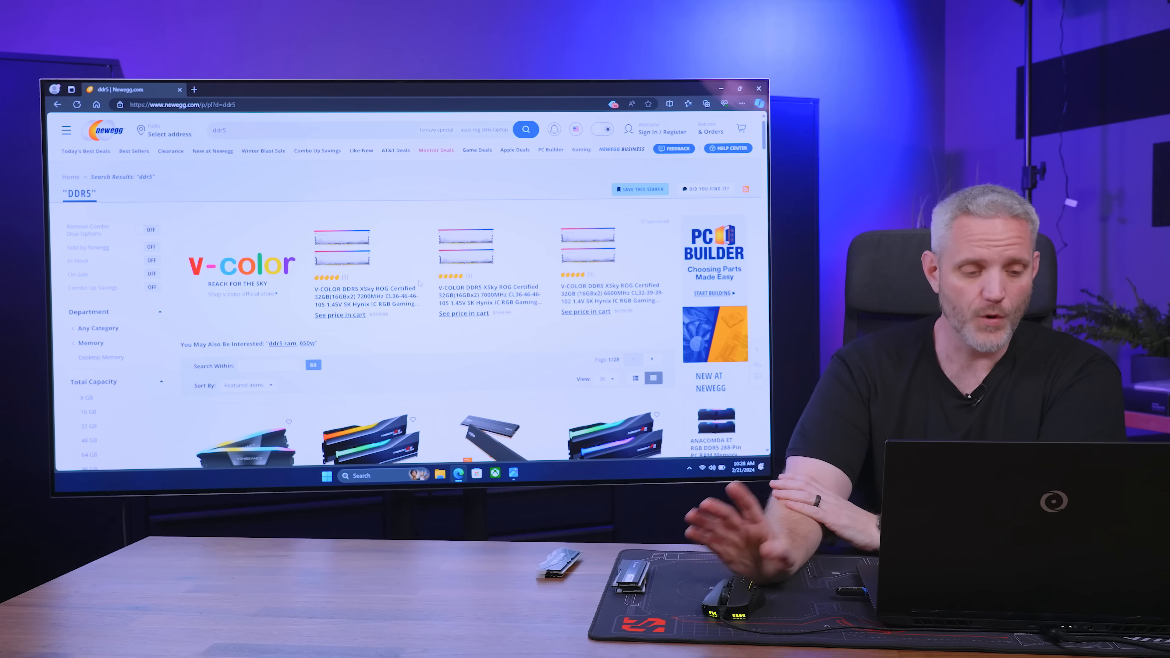
scroll(down, 3)
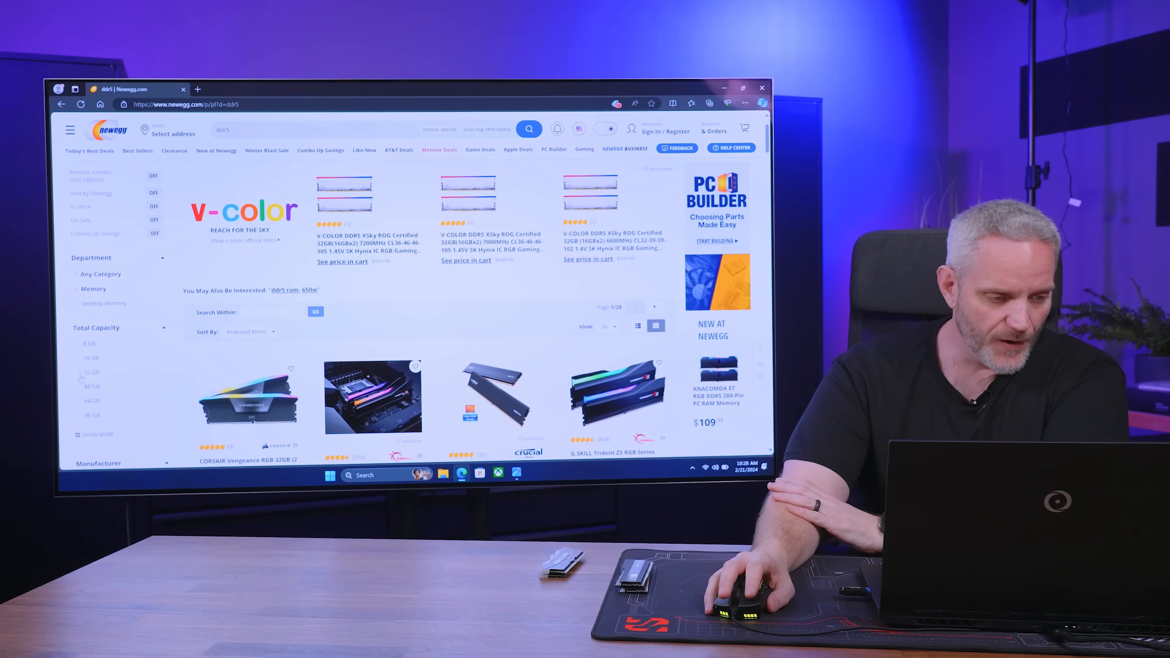
click(90, 372)
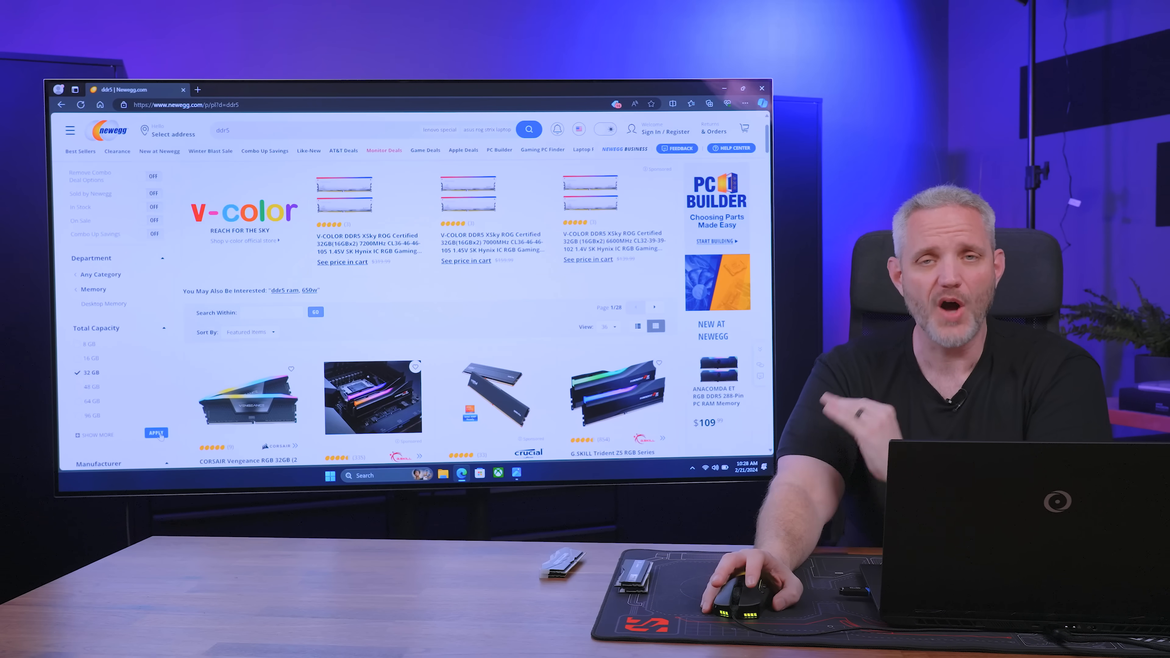
click(156, 432)
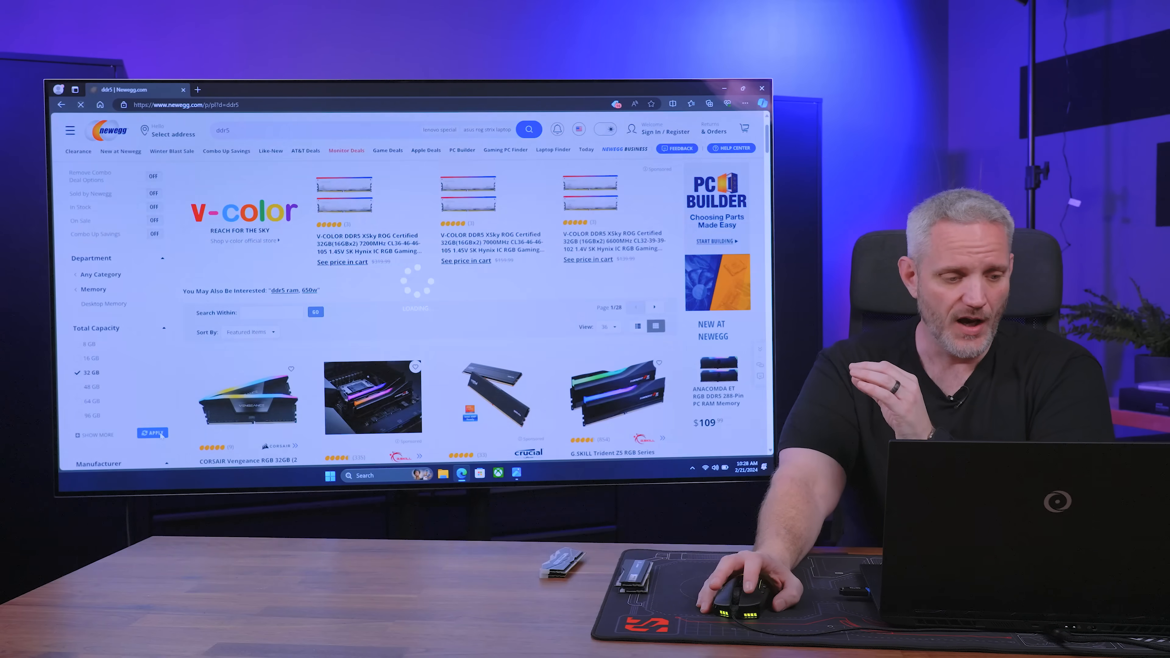
click(152, 433)
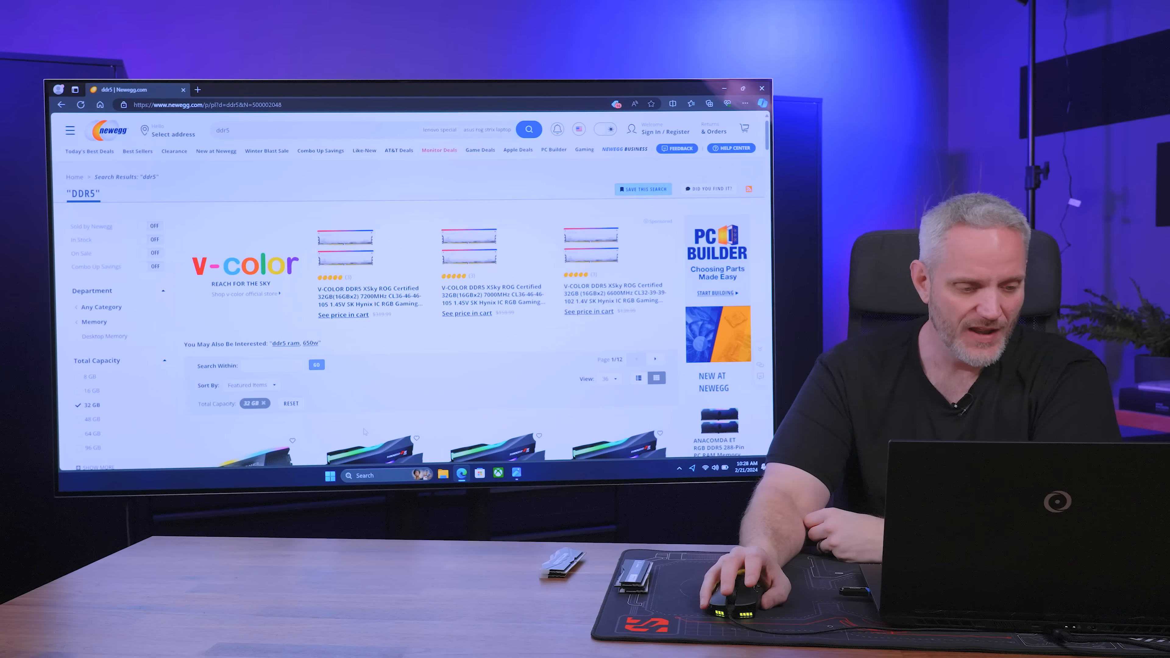
Sort the 32 GB DDR5 results by Lowest Price and browse the $87.99–$89.99 kits.
scroll(down, 3)
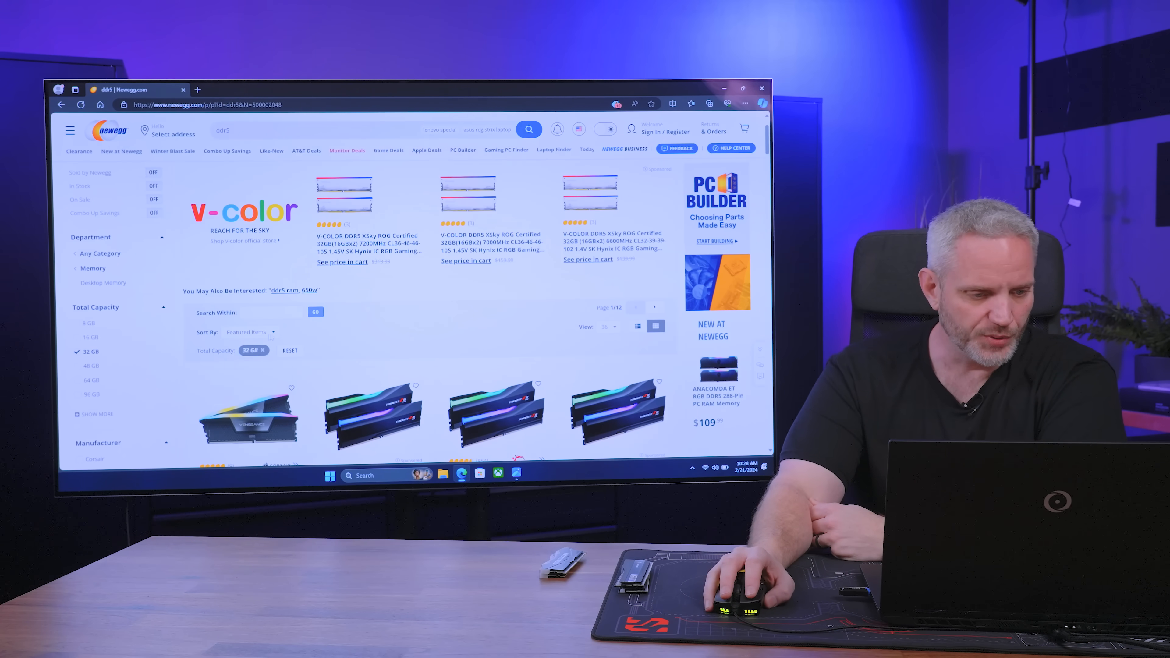
click(249, 332)
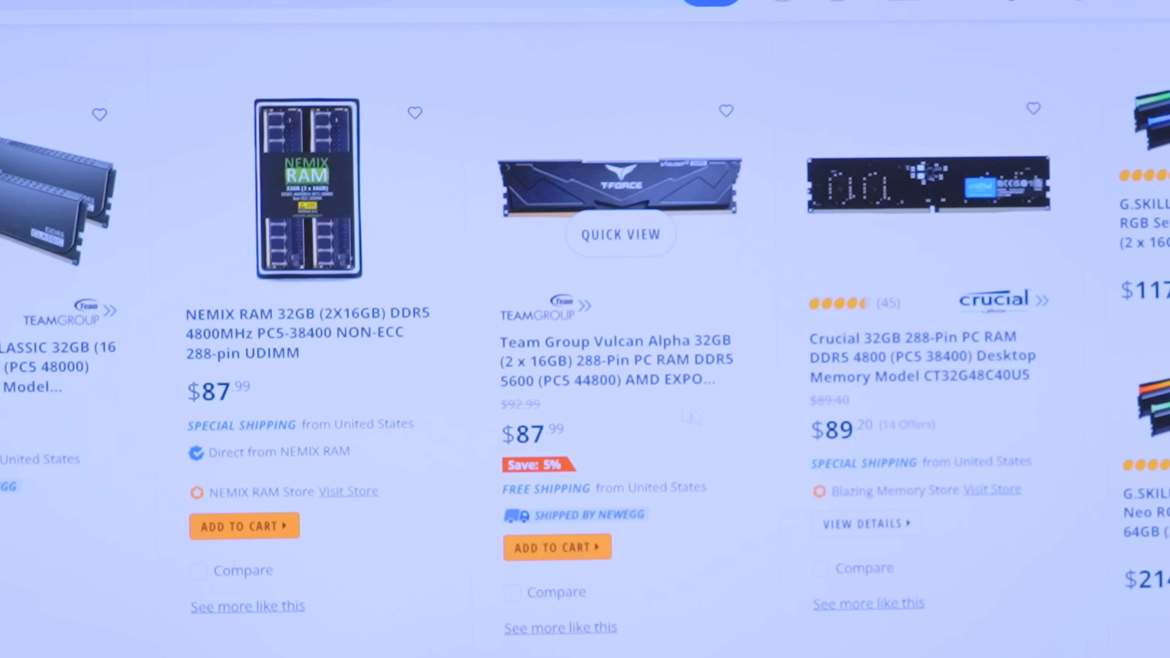
mouse_move(735, 439)
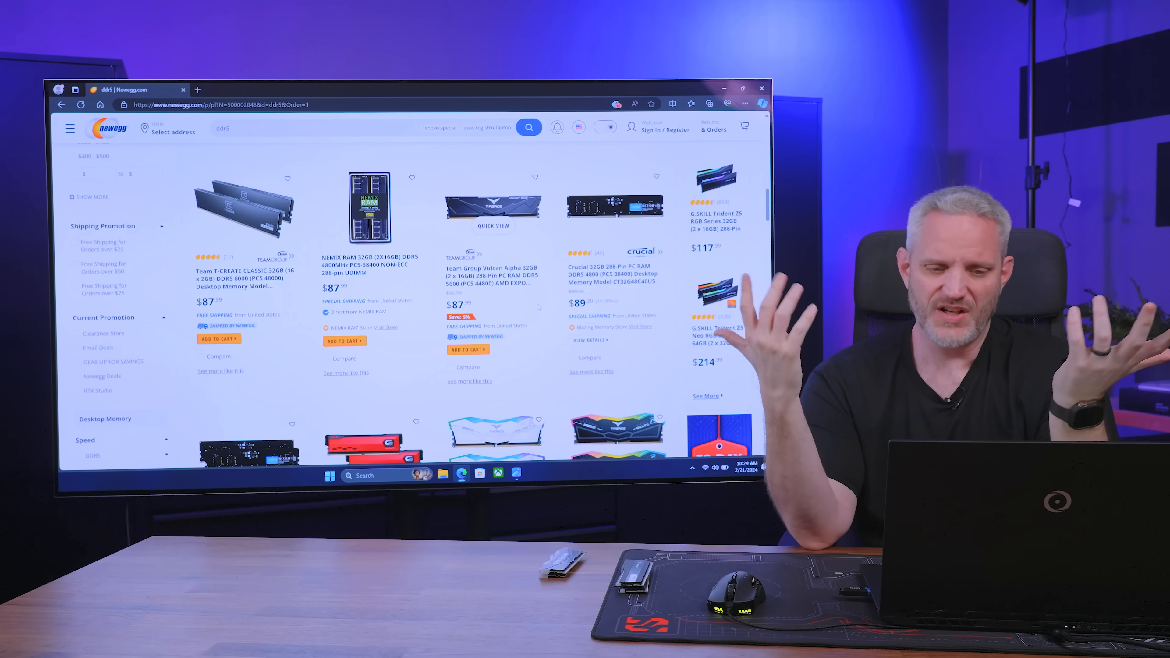
scroll(down, 3)
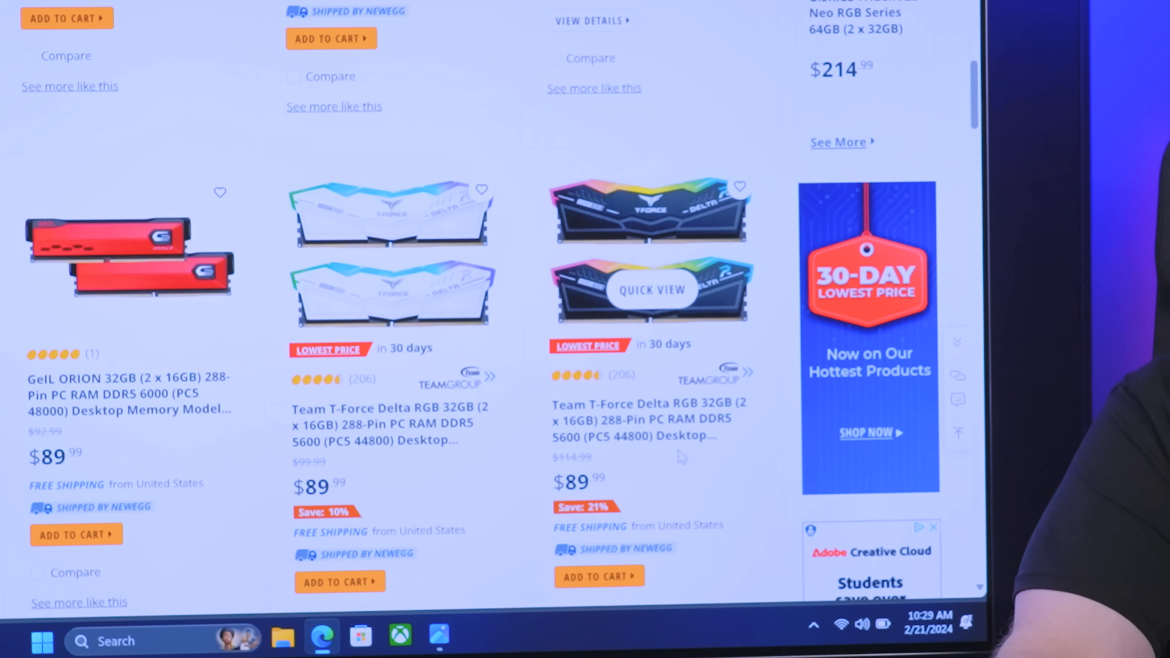
mouse_move(714, 463)
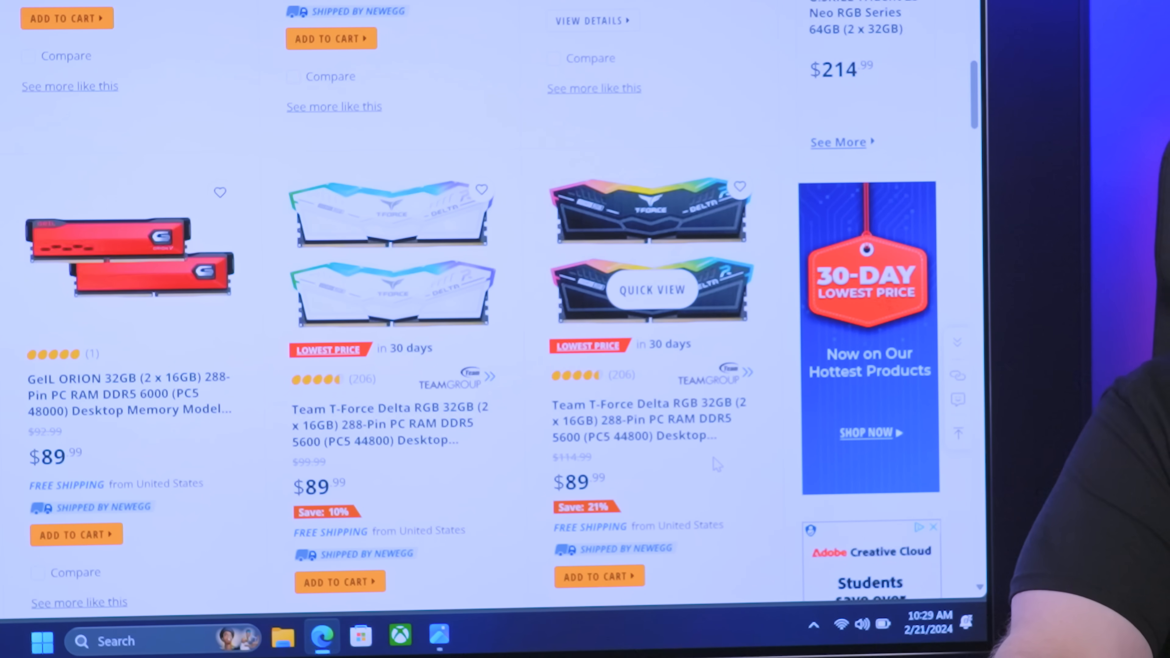